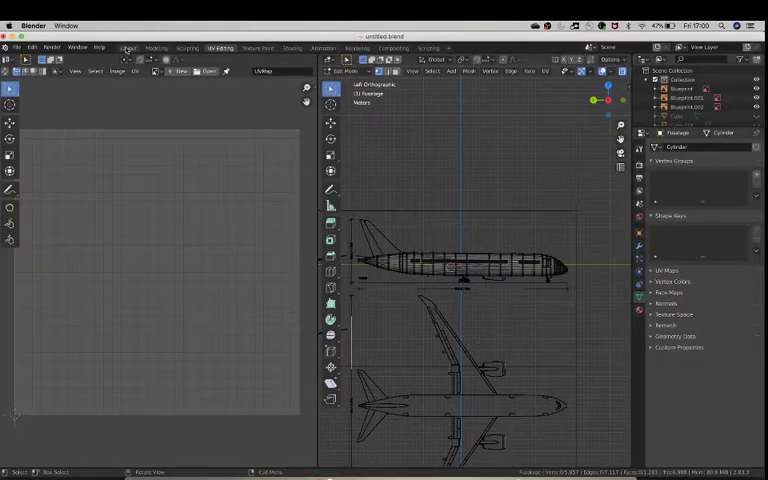
- Switch to the Layout workspace and orbit to look along the airliner fuselage
click(128, 48)
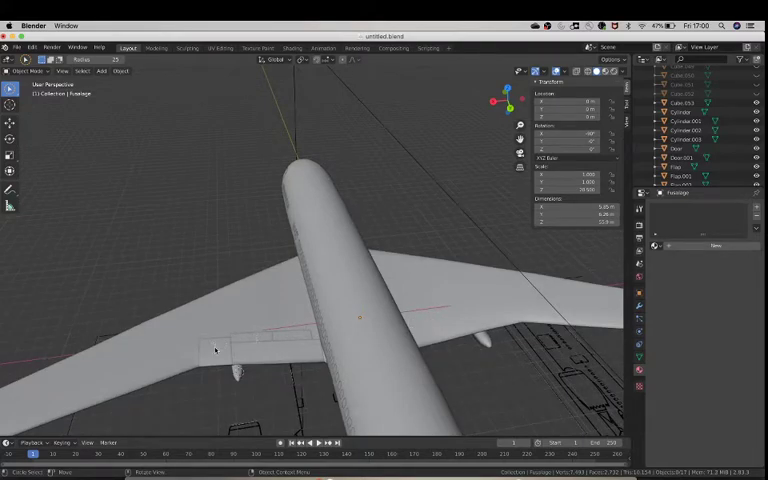
drag(216, 350, 284, 372)
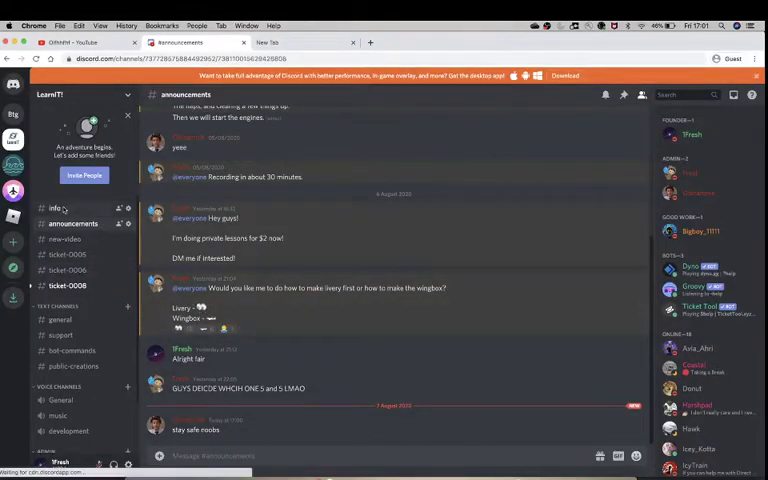
click(54, 208)
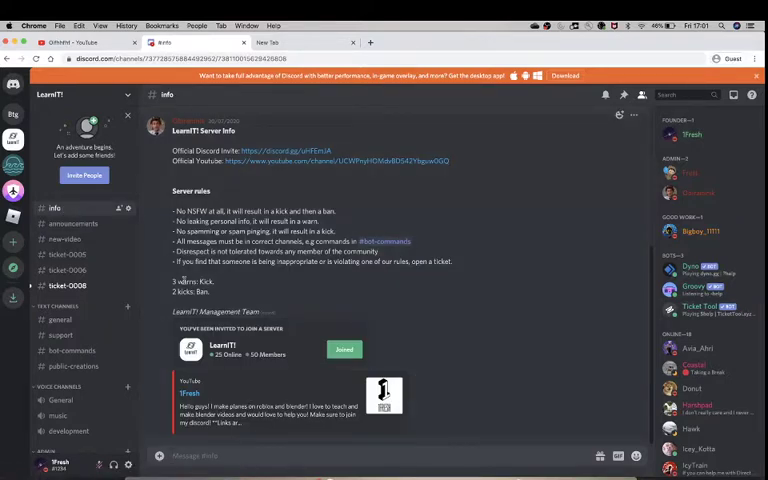
click(72, 224)
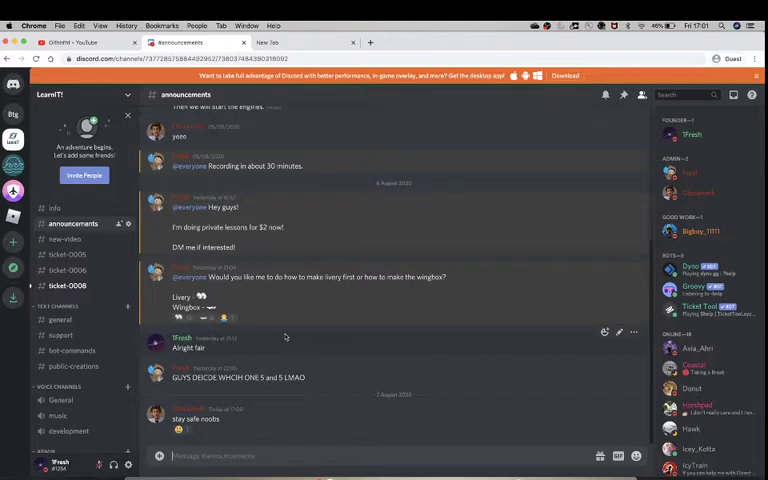
mouse_move(340, 276)
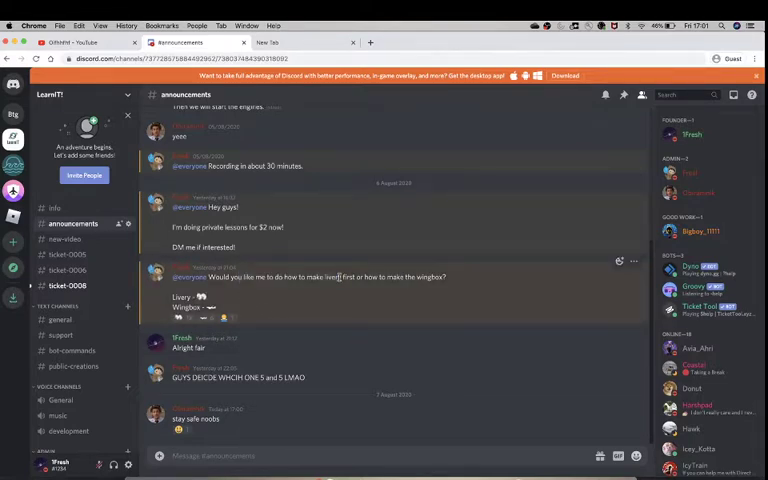
mouse_move(204, 300)
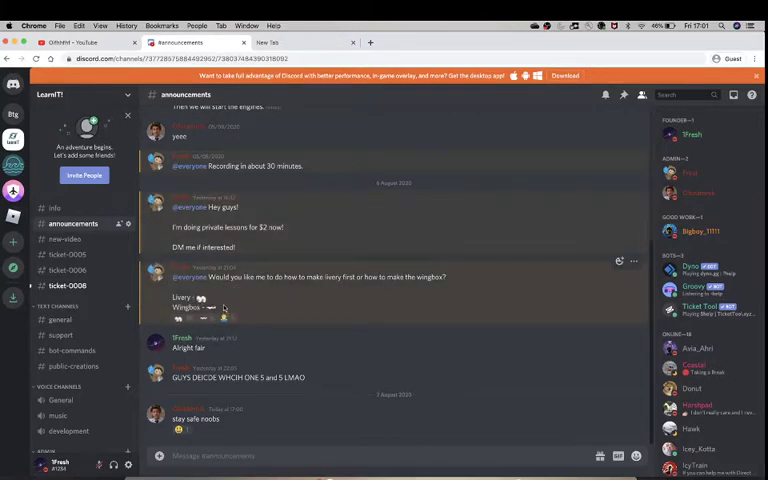
mouse_move(358, 292)
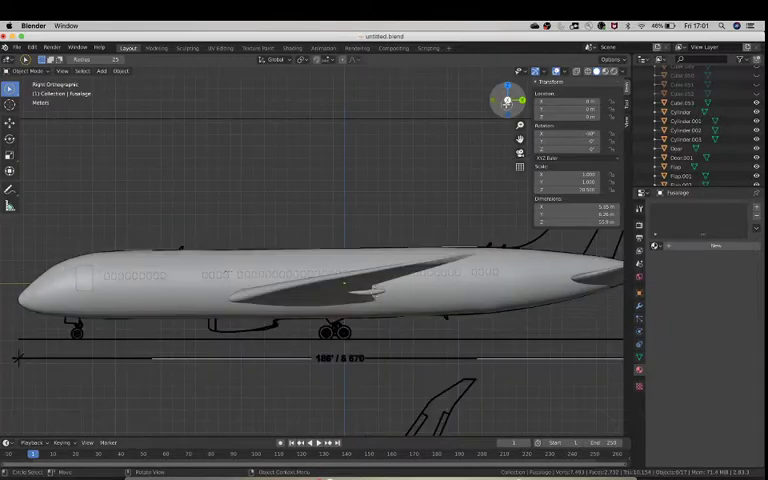
mouse_move(508, 100)
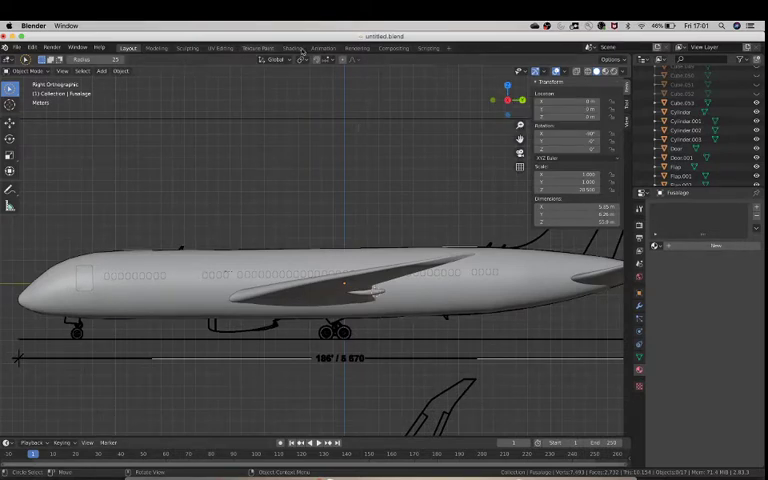
- Switch the viewport to a flat right-side orthographic profile of the airliner
click(222, 46)
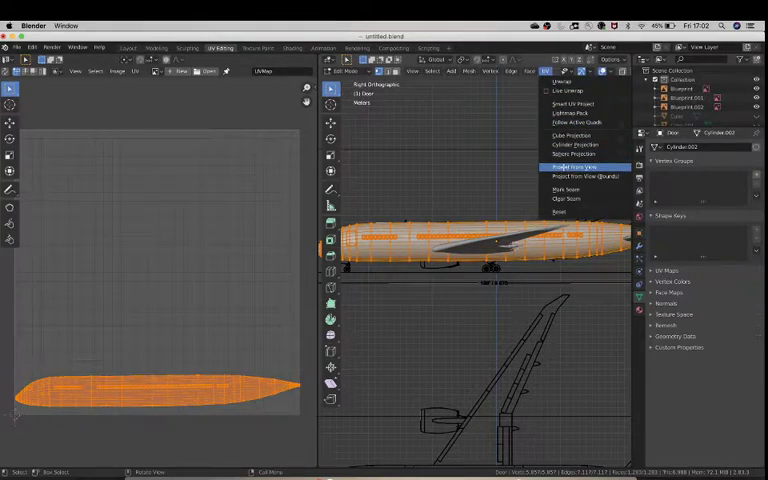
- Try Cylinder and Sphere projections on the fuselage UVs, then return to Project From View
click(574, 168)
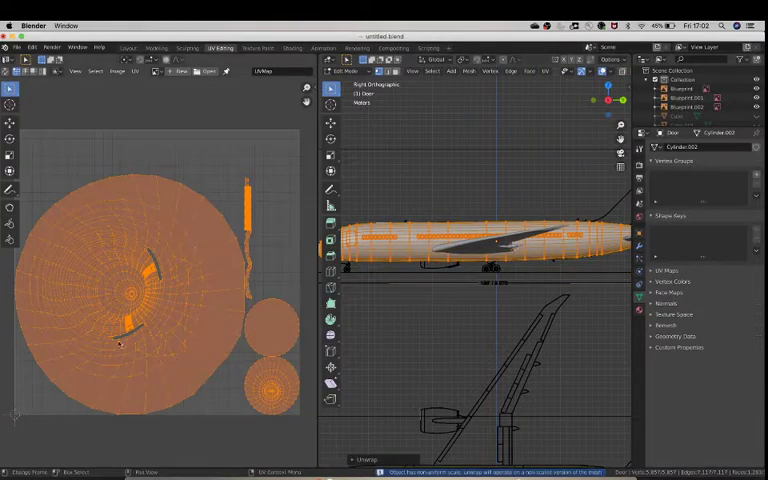
click(534, 72)
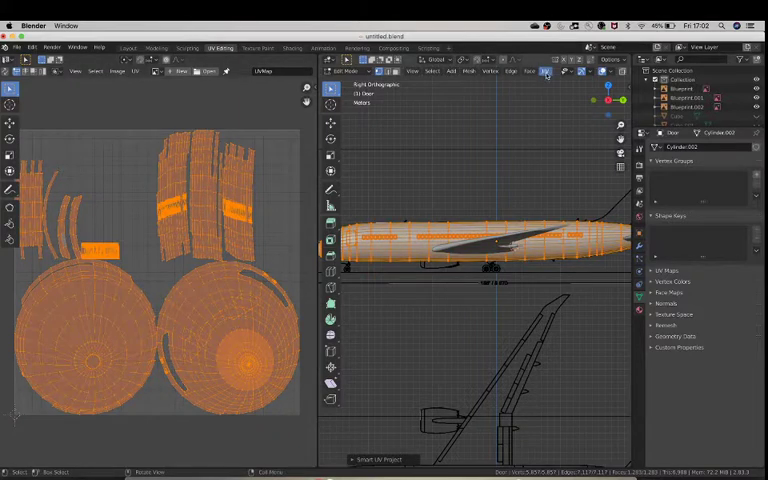
click(548, 72)
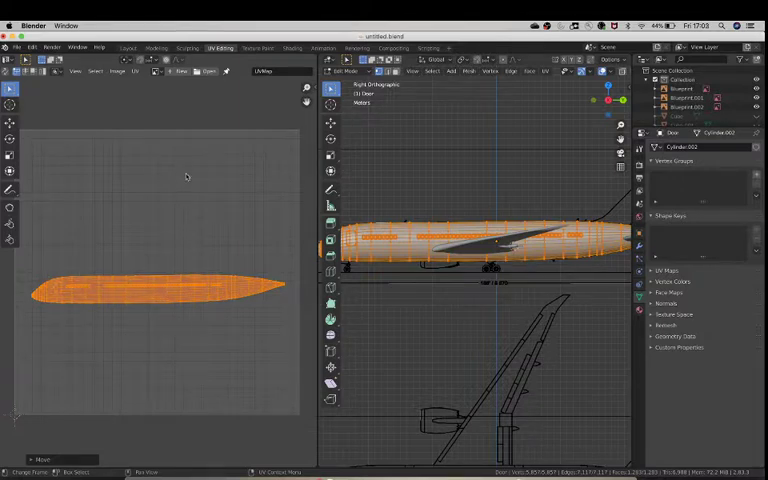
mouse_move(188, 172)
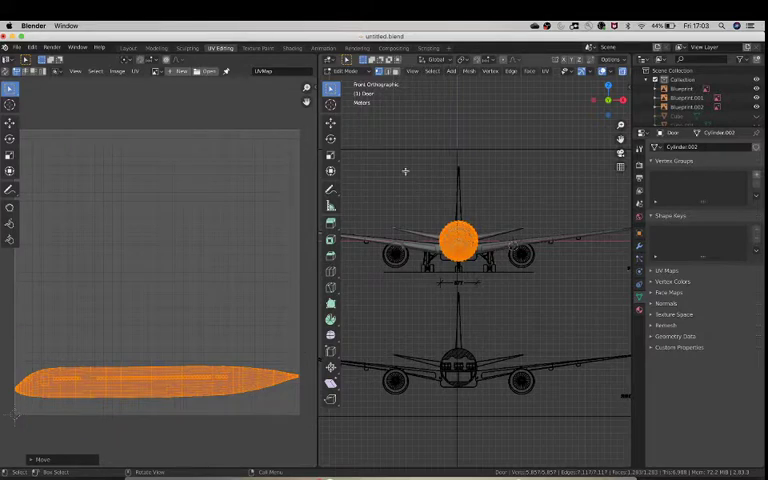
mouse_move(392, 132)
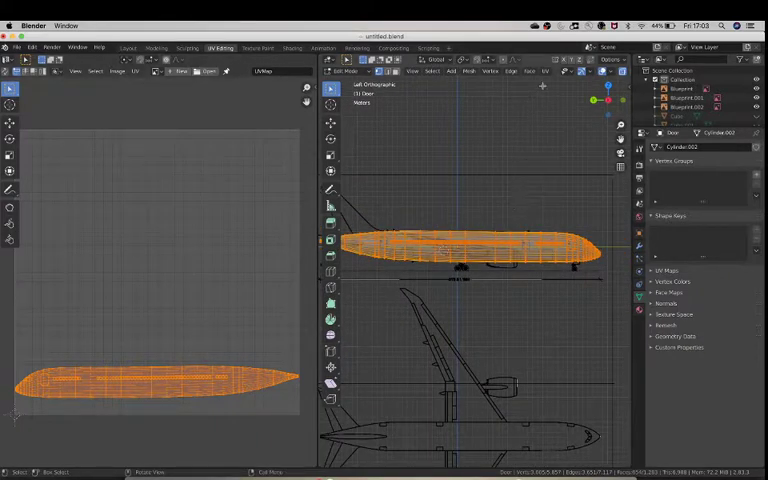
- Project the fuselage UVs from view, giving a second side-profile outline in the UV layout
click(556, 72)
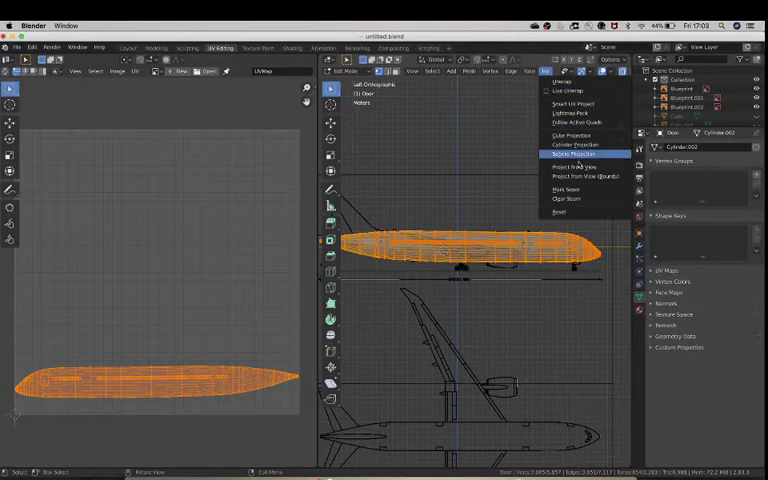
click(564, 164)
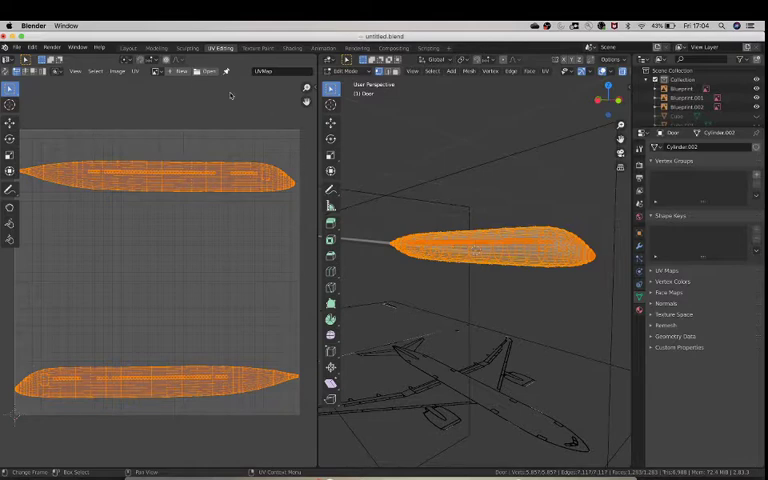
click(136, 72)
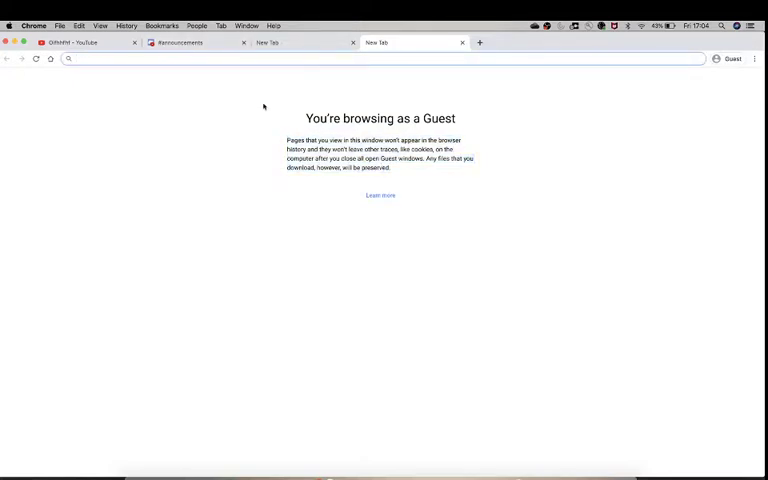
- Enter the pixlr.com address in the new guest Chrome tab
text(p)
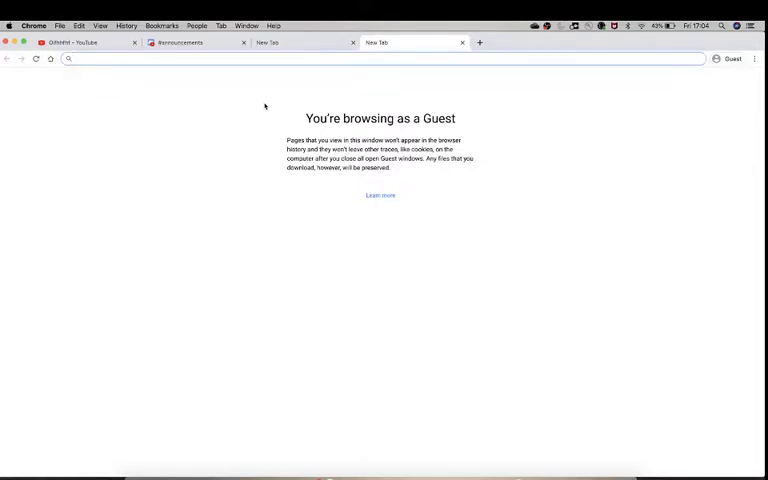
text(pixlr.com/e/)
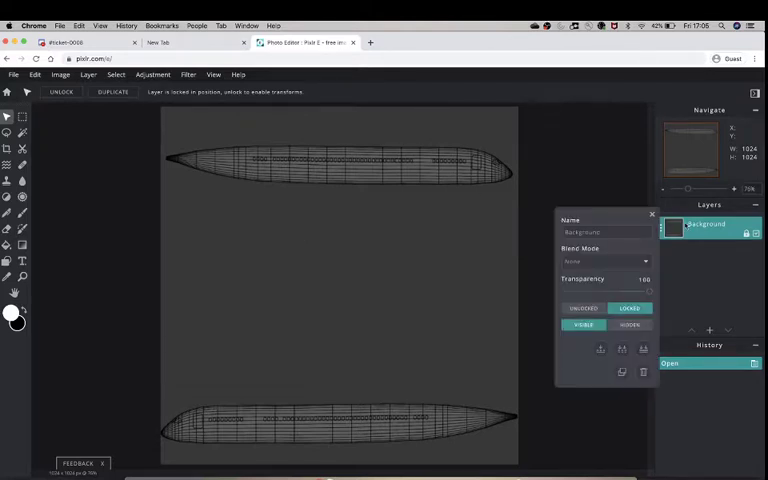
- Unlock the Background layer of the fuselage UV layout image in Pixlr E
click(584, 308)
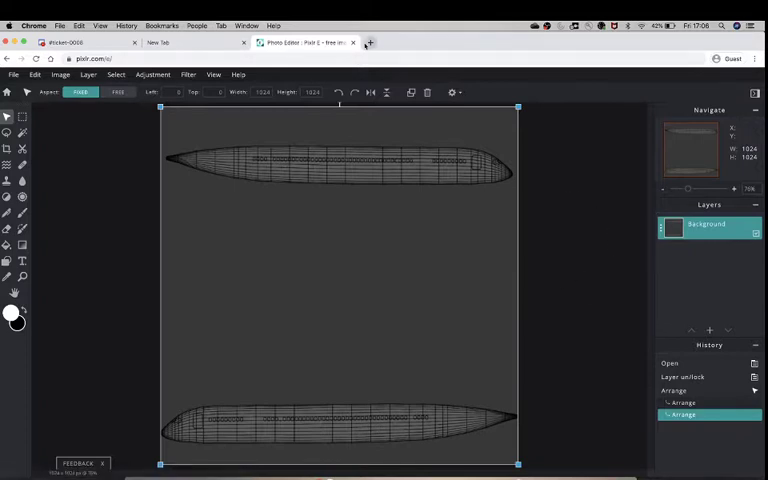
mouse_move(368, 42)
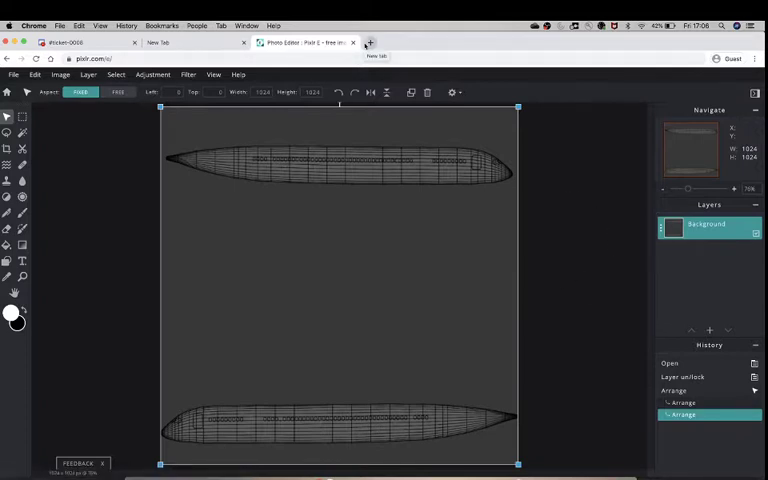
- Search Google Images for 'nokair livery' and browse down through the results
click(368, 42)
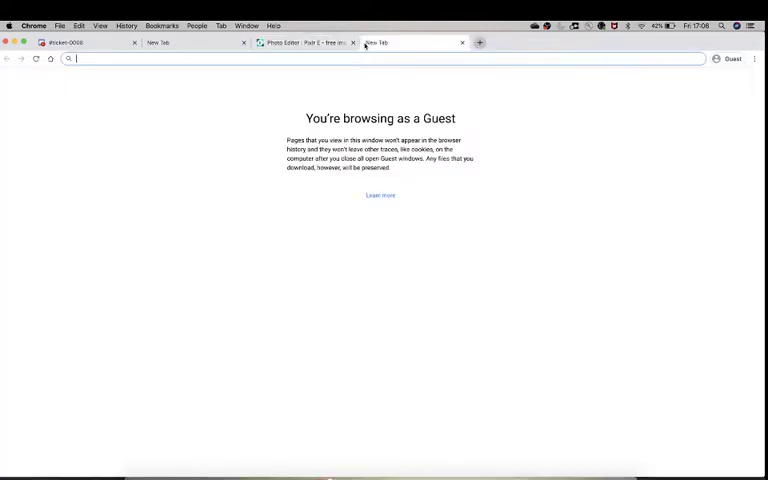
text(nokair liver)
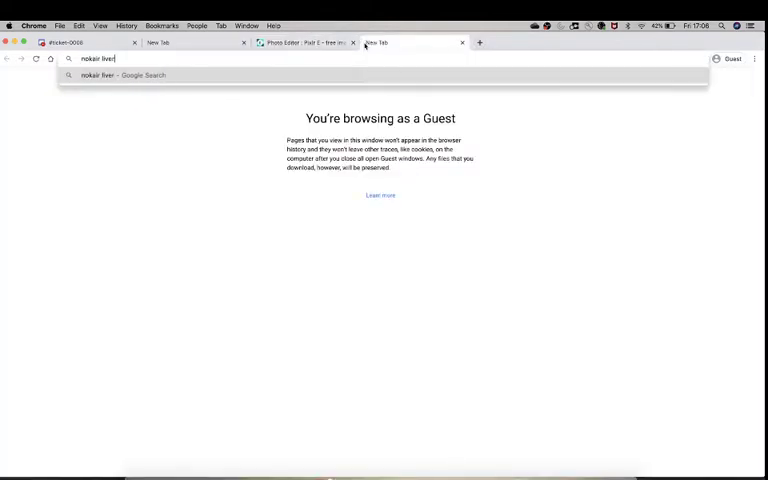
key(Return)
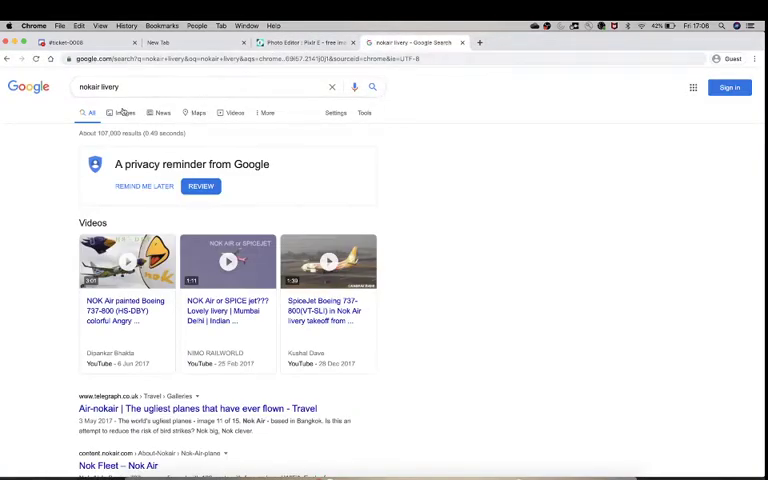
click(132, 112)
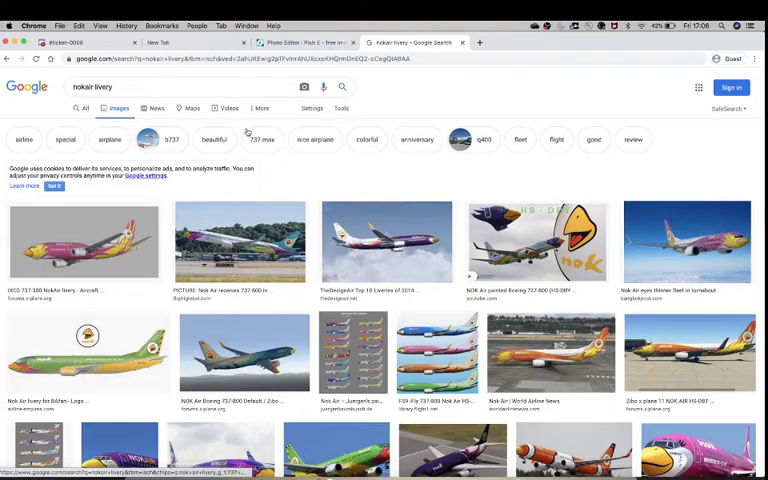
scroll(down, 3)
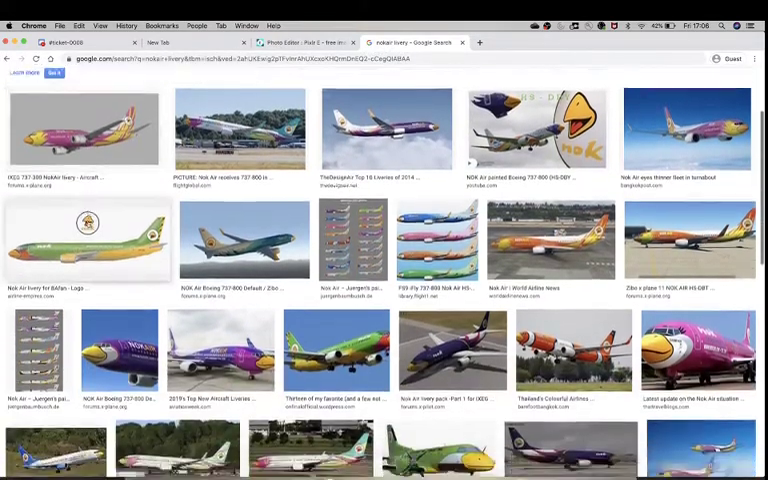
scroll(down, 3)
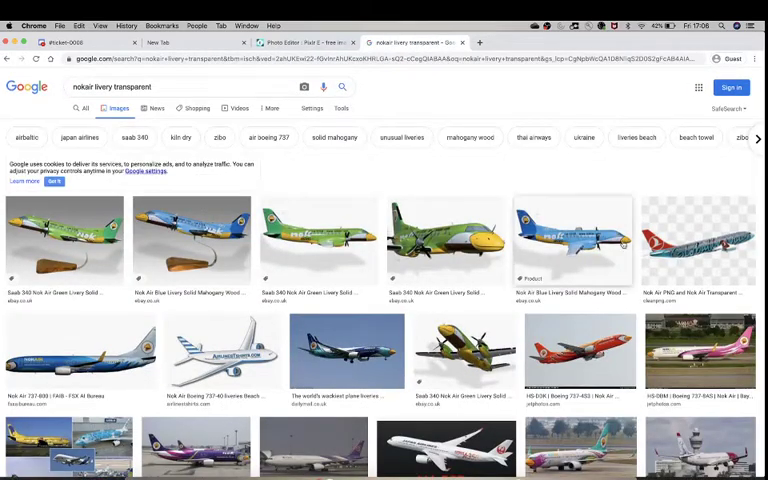
scroll(down, 3)
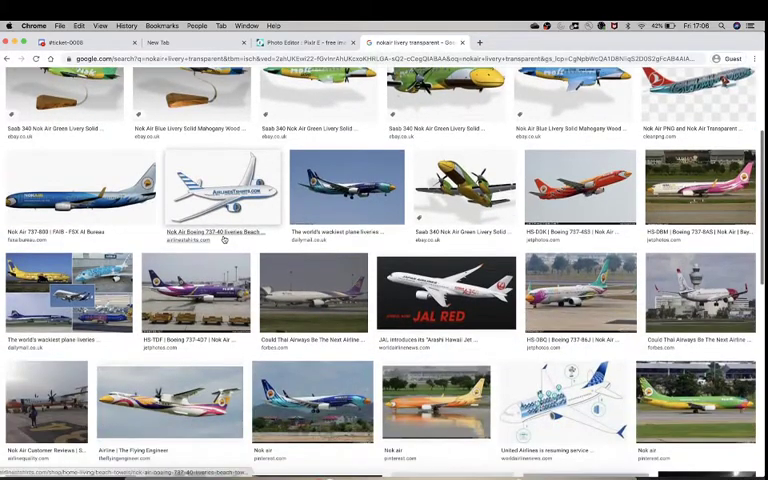
scroll(down, 3)
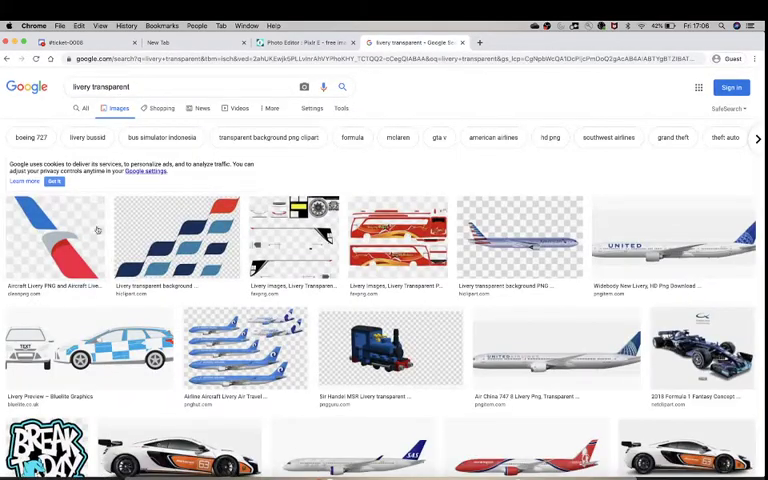
scroll(down, 3)
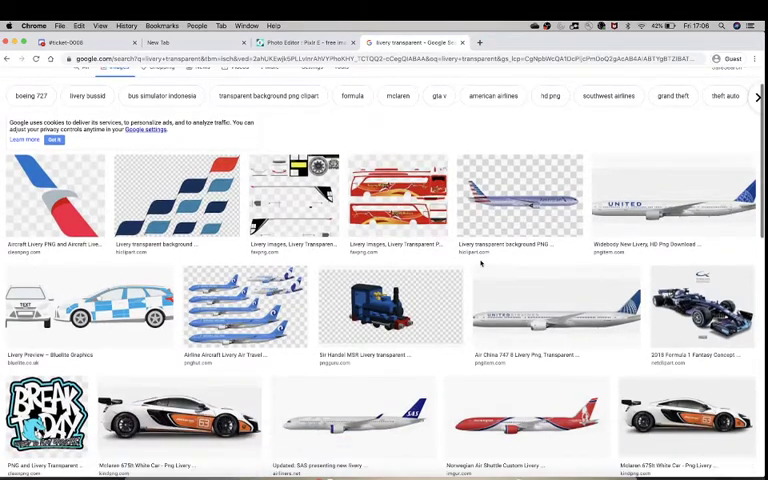
scroll(down, 3)
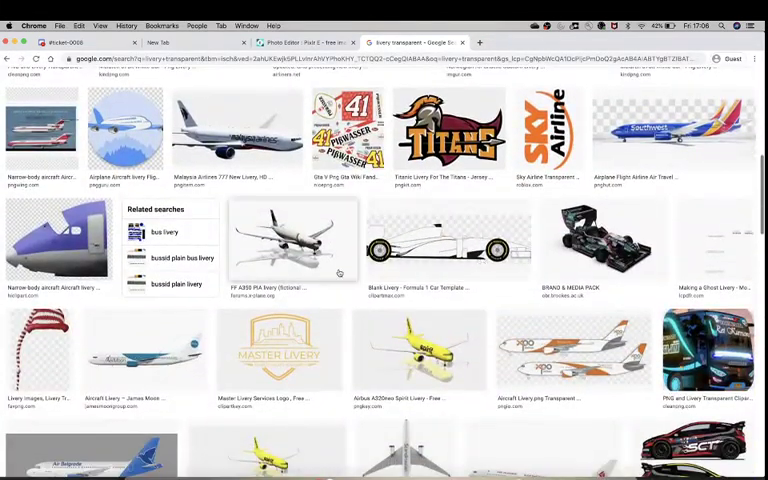
scroll(down, 3)
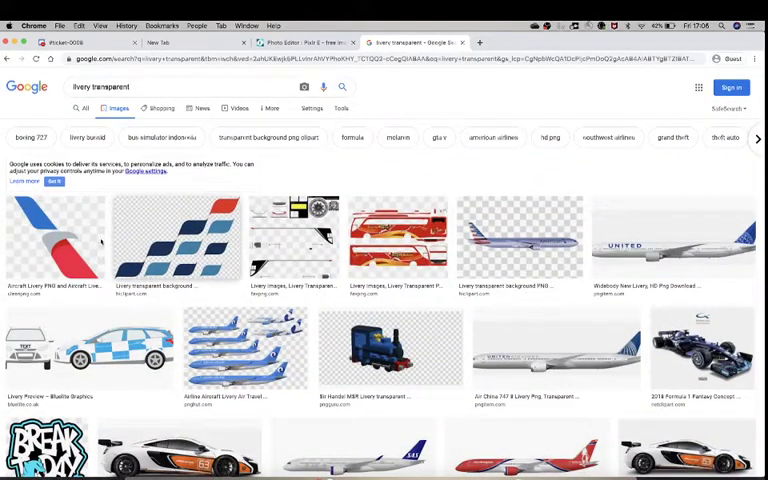
- Open the red-and-blue tail livery image result and copy it
click(178, 236)
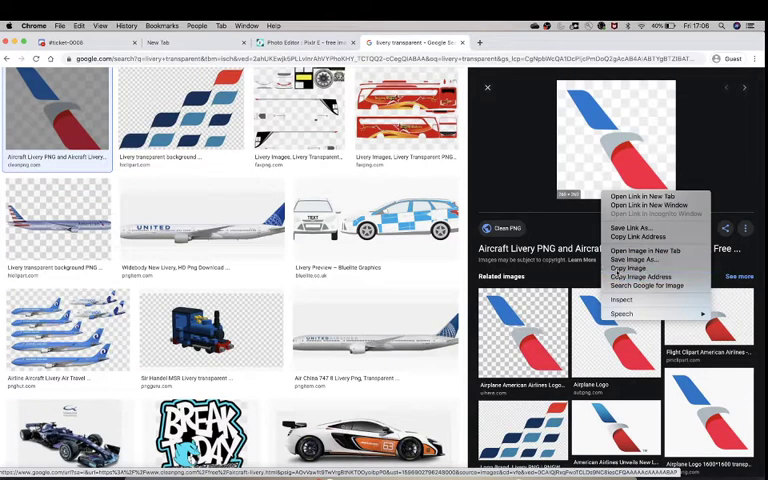
click(300, 42)
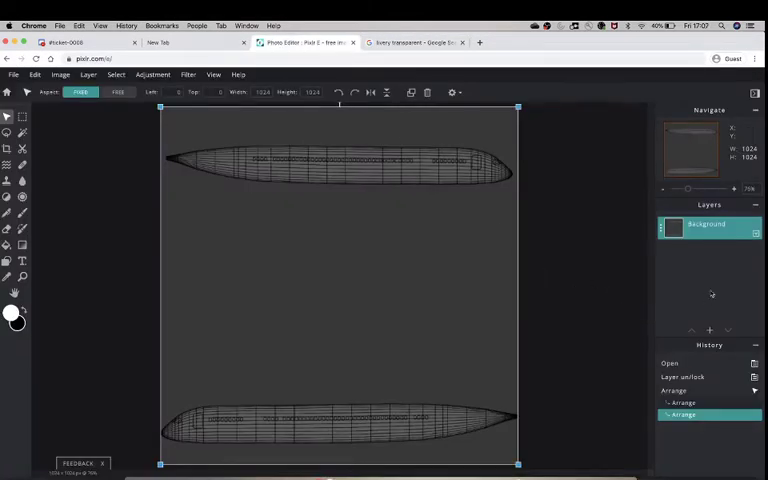
- Add two empty layers above the fuselage UV template
click(708, 330)
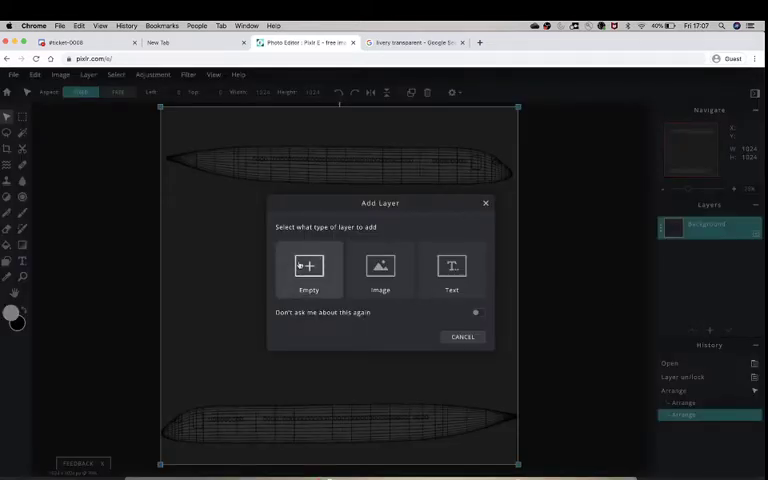
click(308, 270)
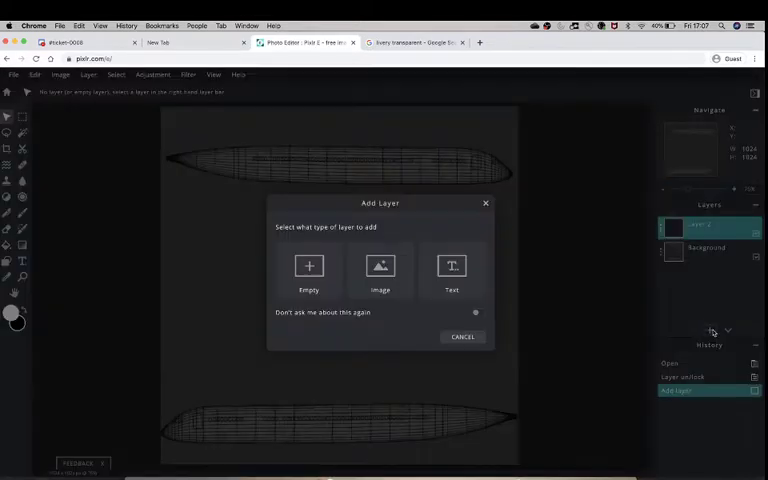
click(308, 270)
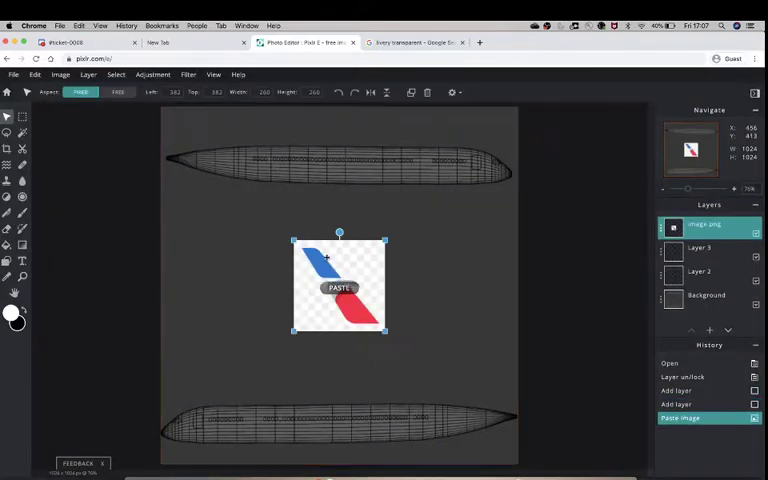
- Move the pasted livery image to the canvas top, then delete its layer
drag(340, 284, 268, 210)
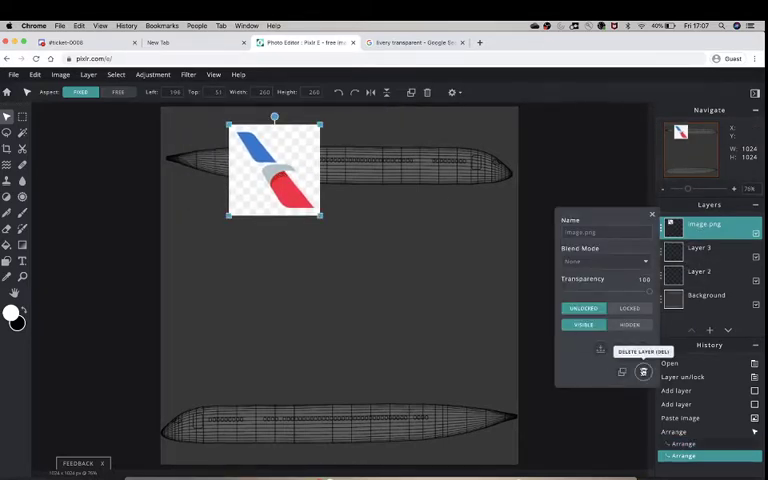
click(642, 372)
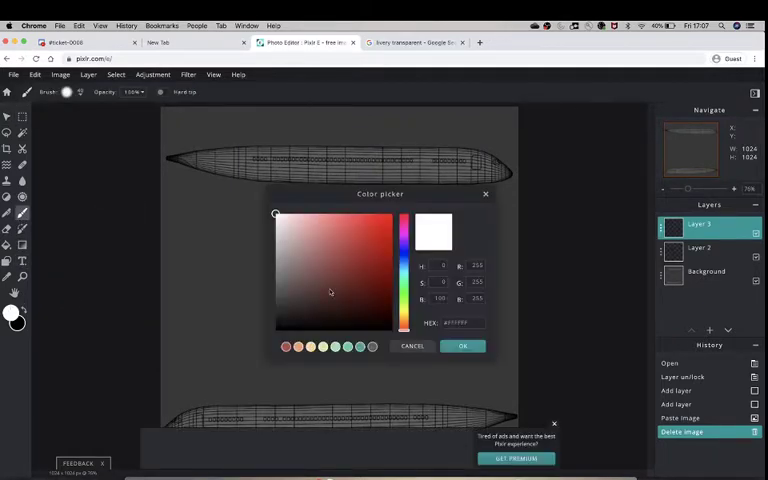
- Pick black and brush thick strokes along the upper and lower fuselage outlines
click(332, 300)
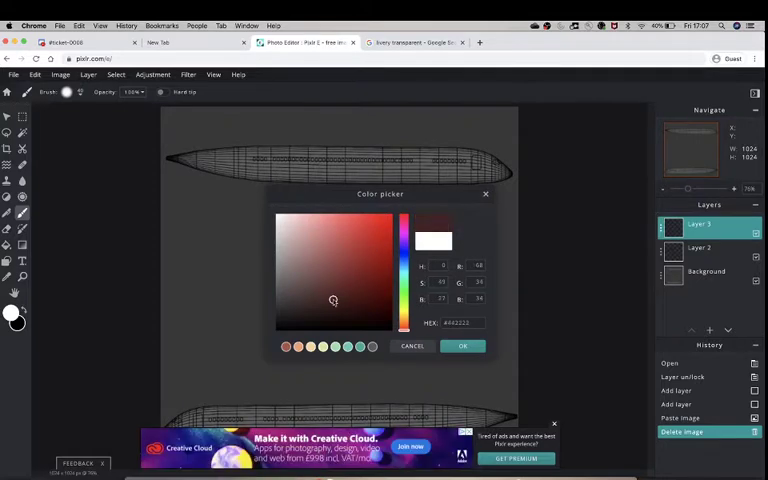
click(276, 330)
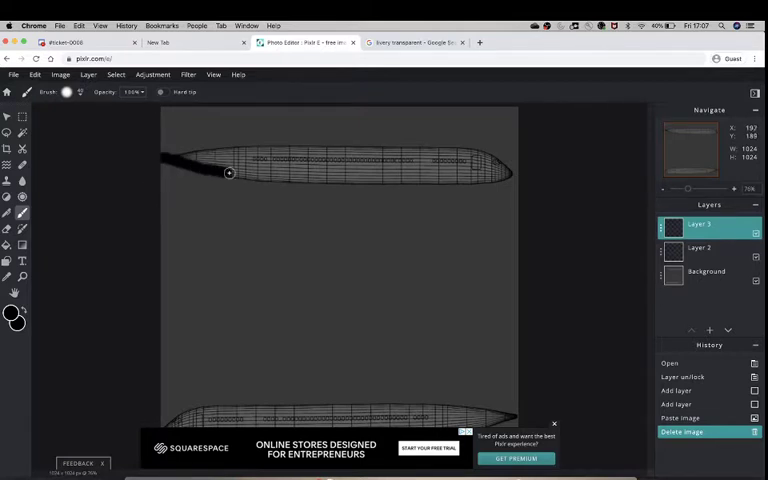
drag(228, 174, 378, 182)
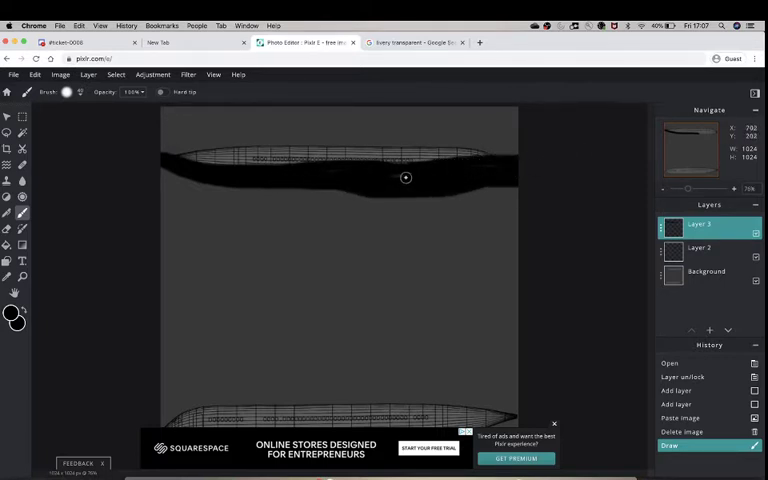
drag(404, 178, 360, 180)
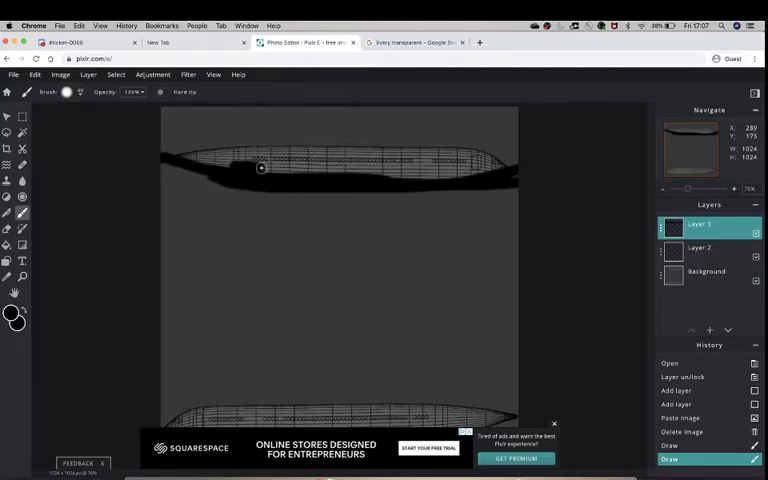
drag(262, 168, 536, 156)
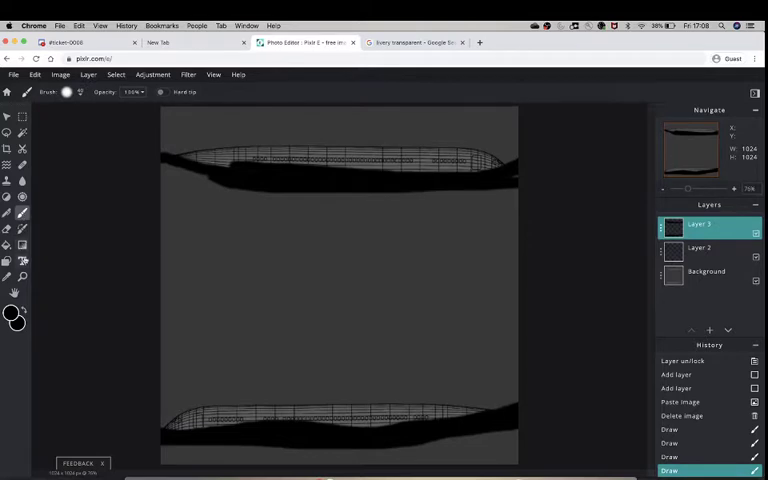
- Add a text box reading '1Fresh Airliens' and colour it white
click(10, 260)
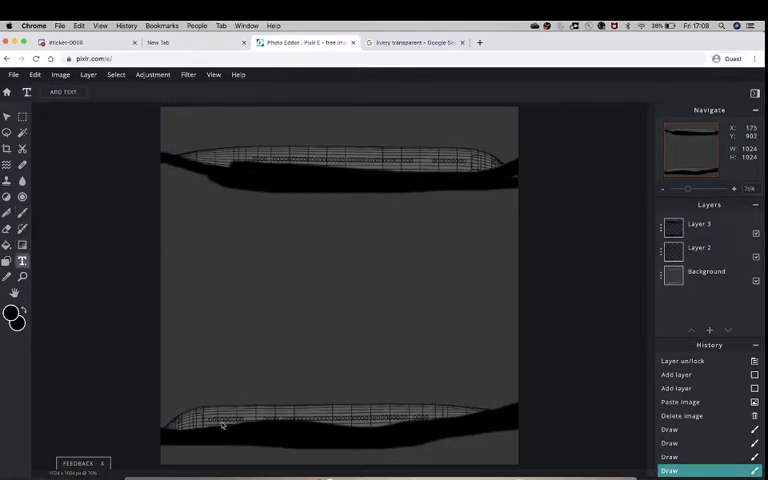
click(64, 92)
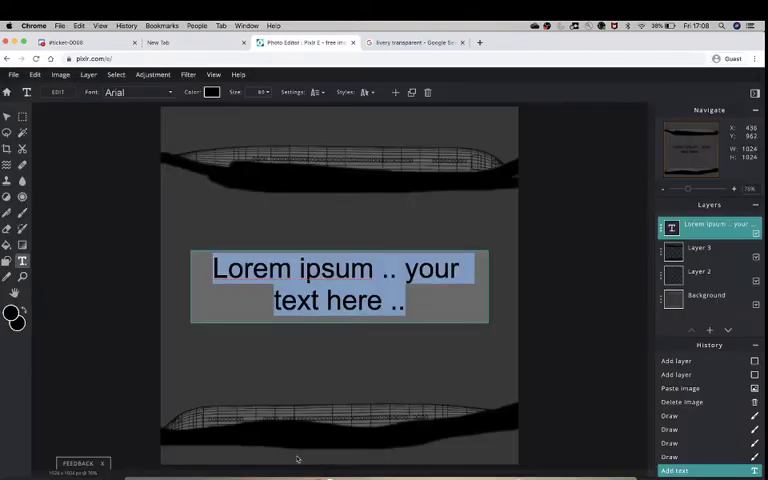
text(1)
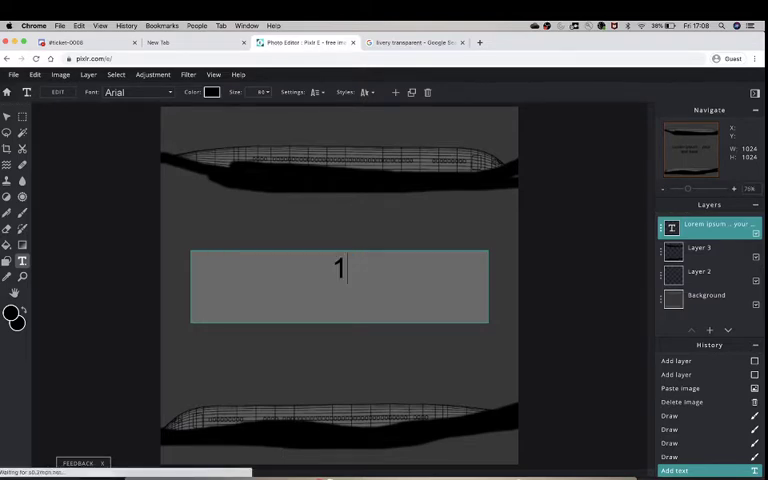
text(Fresh Airliens)
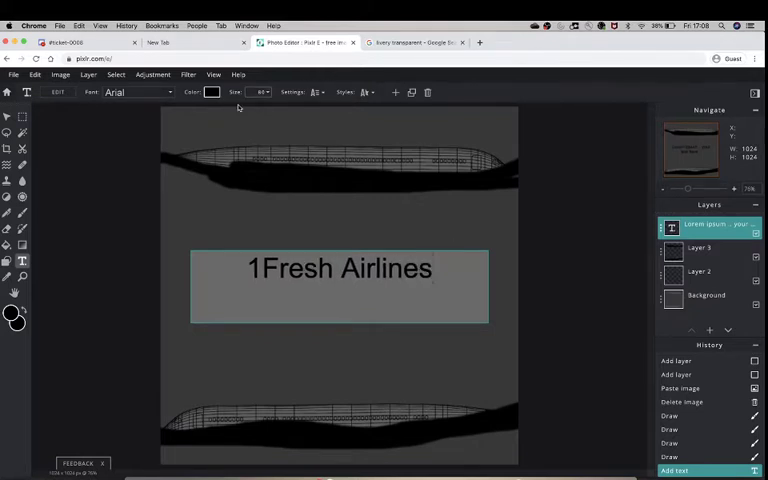
click(210, 92)
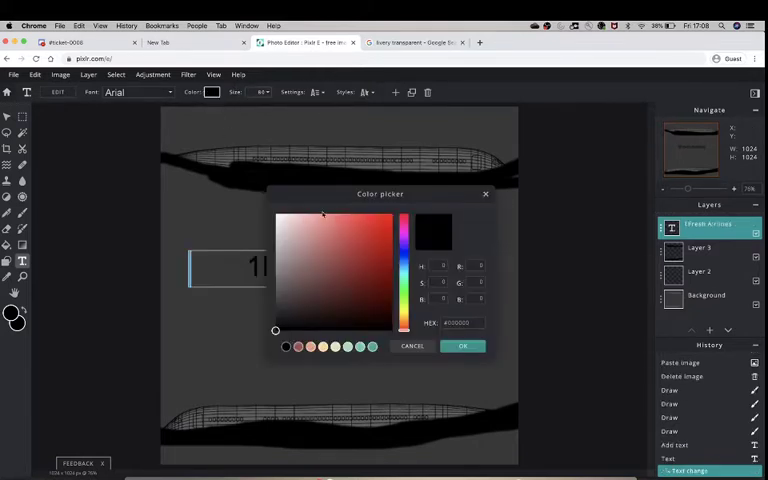
click(462, 344)
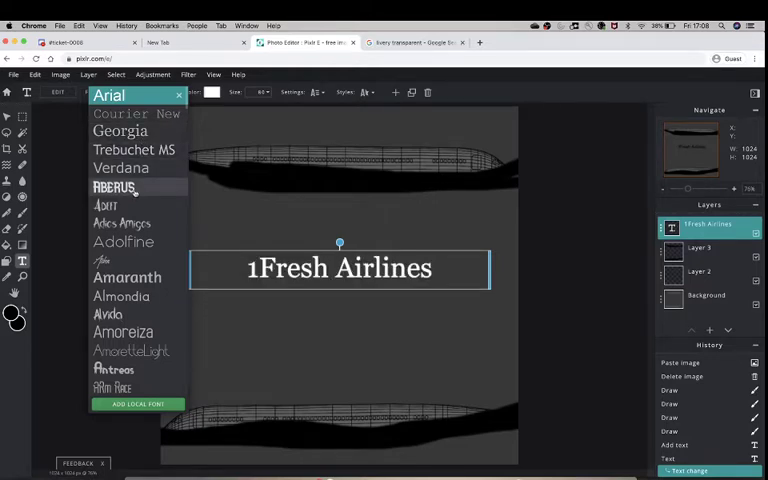
- Set the title to the Almendra font and move it onto the lower fuselage strip
click(104, 204)
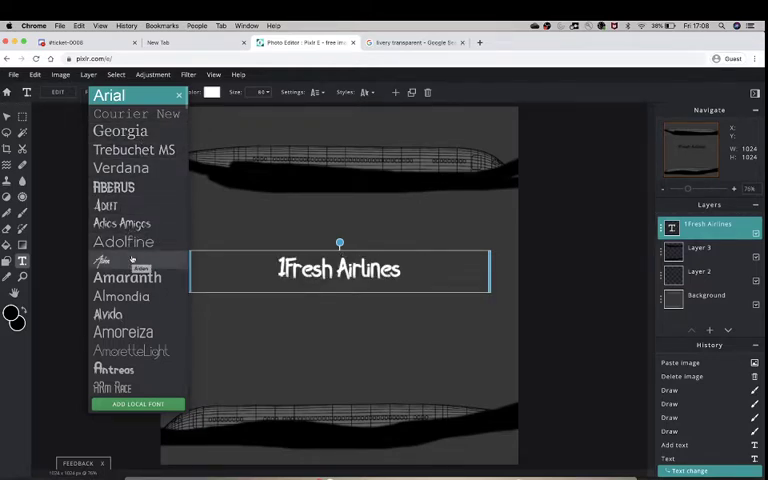
click(102, 260)
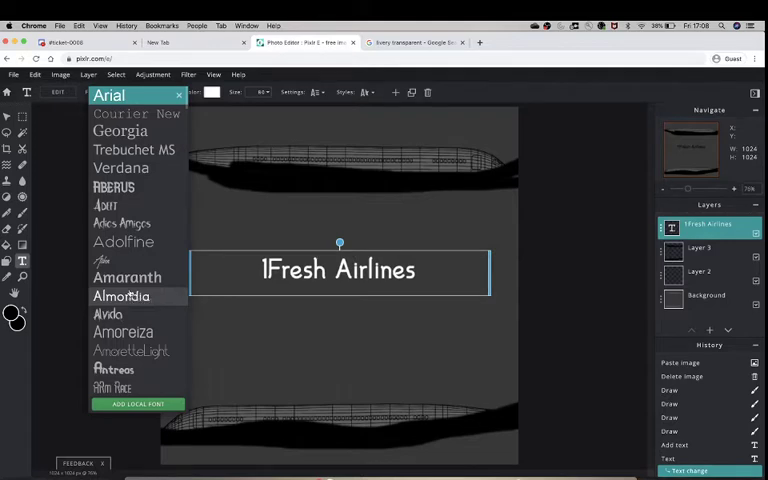
click(120, 296)
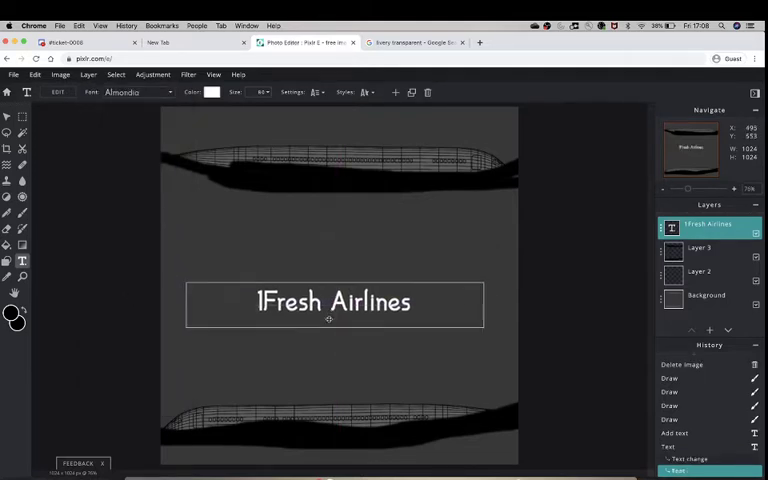
drag(334, 304, 282, 420)
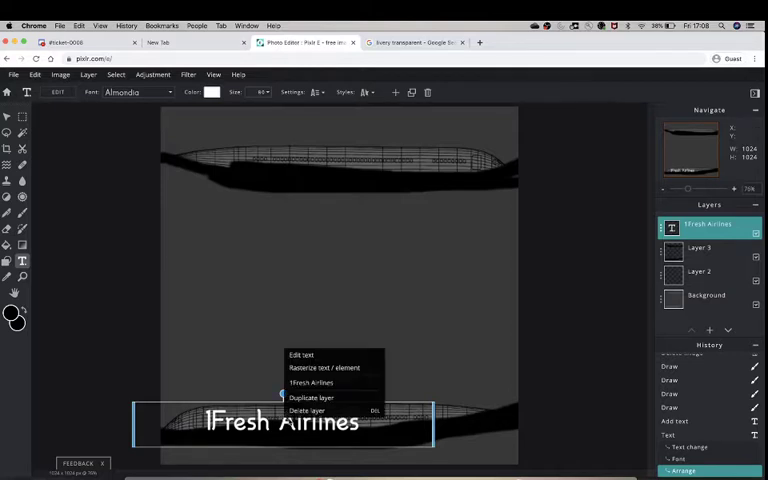
- Duplicate the 1Fresh Airlines title onto the upper fuselage, then make Layer 1 active with the Fill tool
click(314, 398)
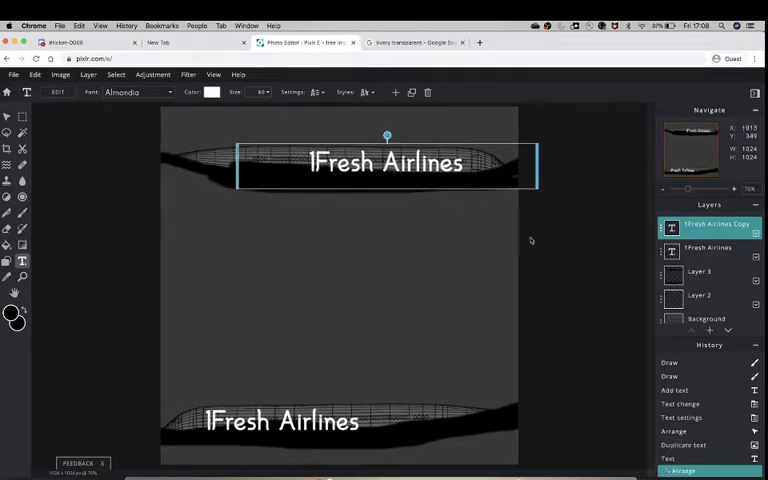
click(710, 272)
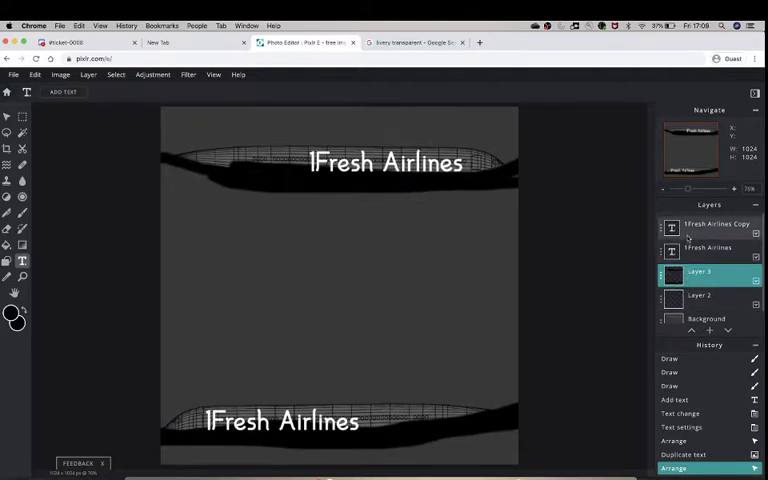
click(706, 296)
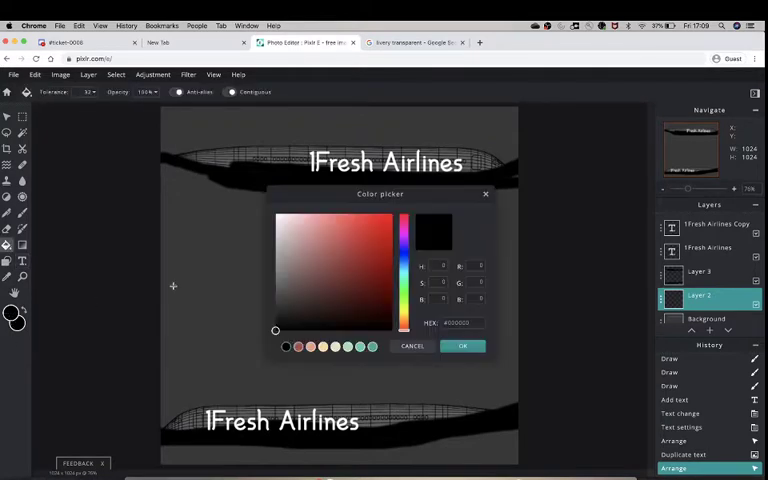
- Choose white as the fill colour and flood Layer 1 so the canvas turns white around the strokes
click(276, 214)
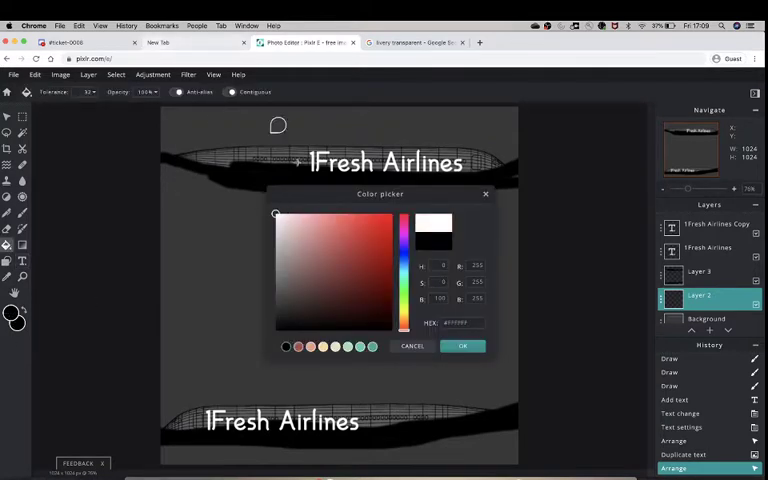
click(460, 344)
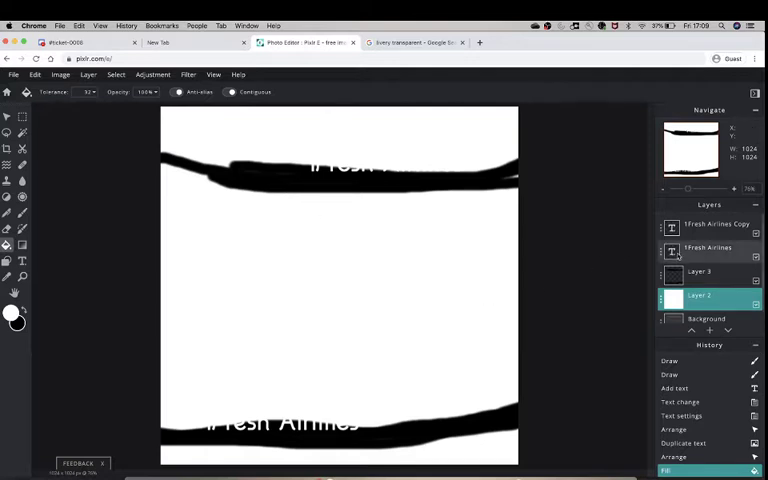
click(710, 252)
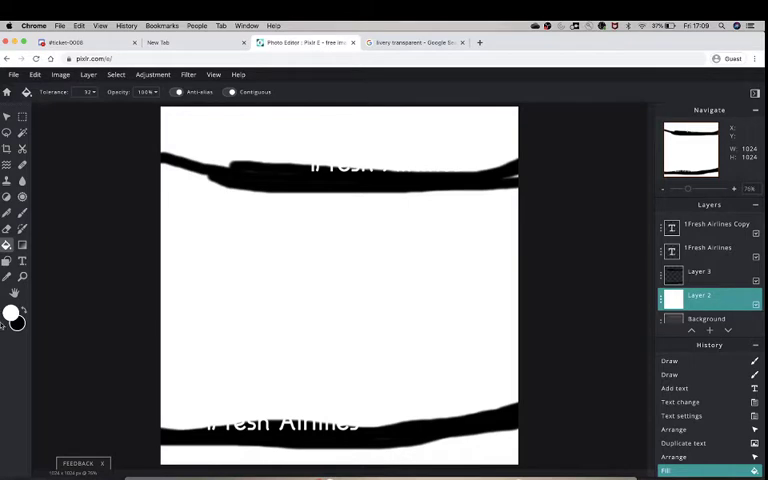
click(16, 320)
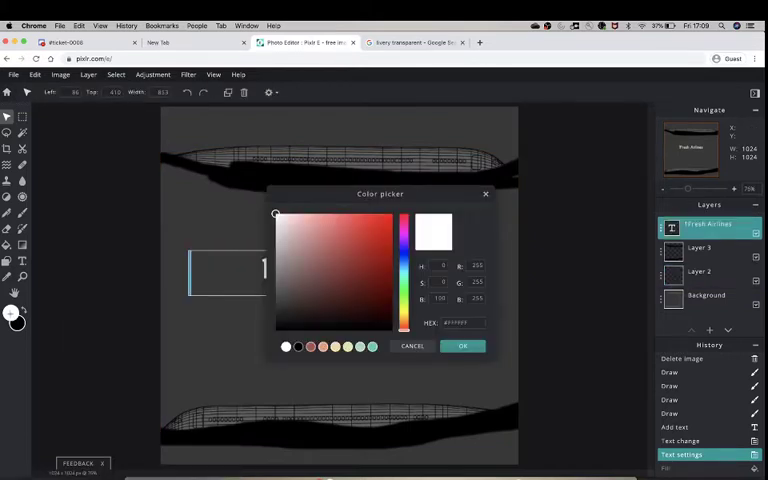
- Set the text colour, move the duplicated Fresh Airlines name onto the upper stripe, and reactivate the stripe layer
click(404, 250)
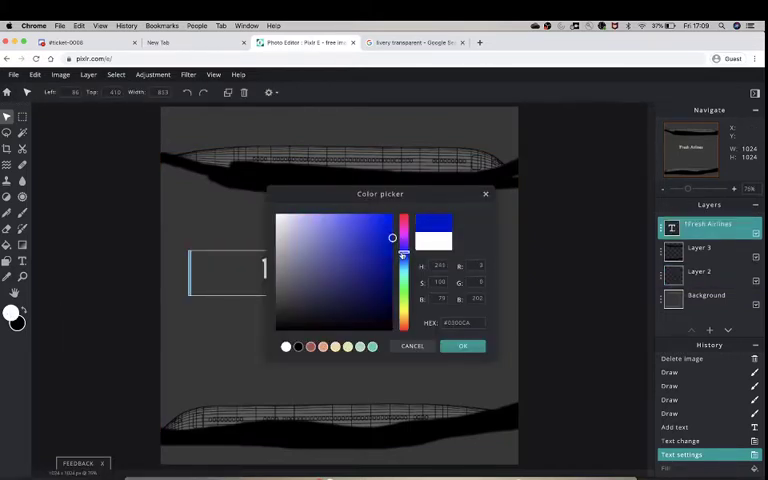
click(376, 240)
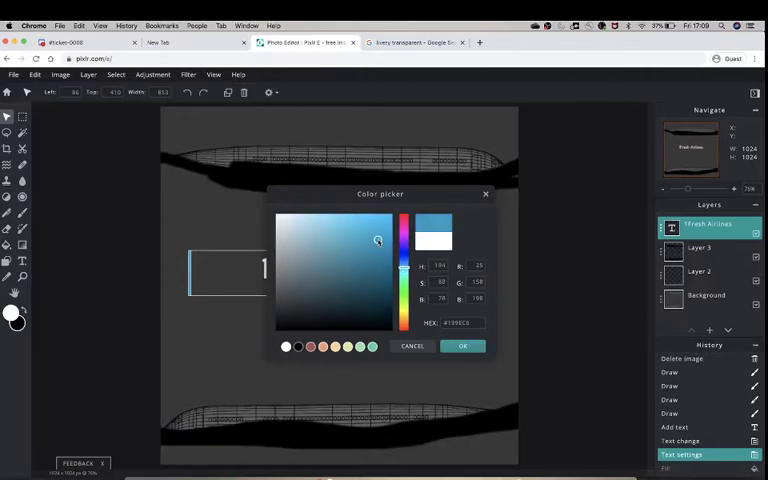
click(462, 346)
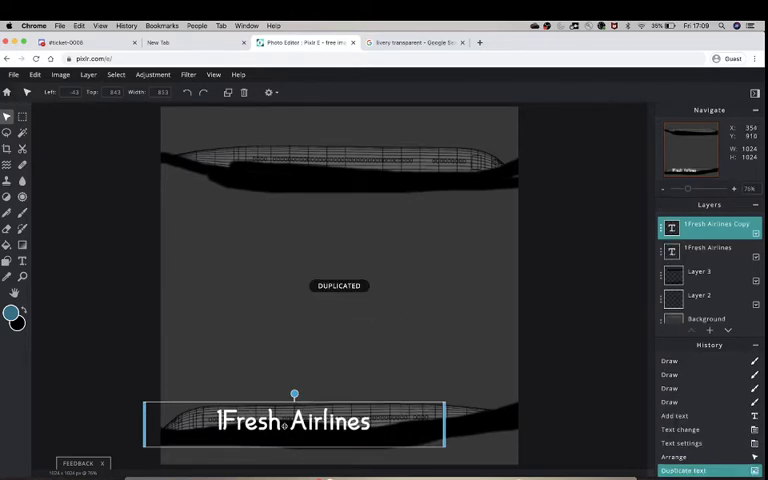
drag(292, 420, 364, 166)
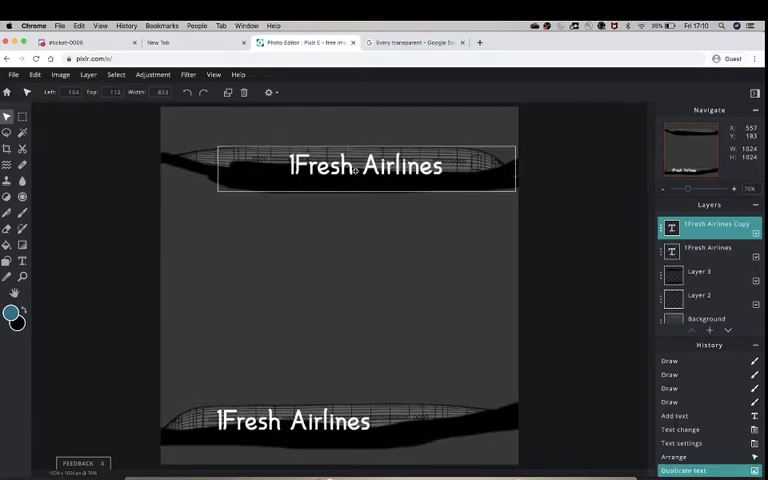
click(716, 296)
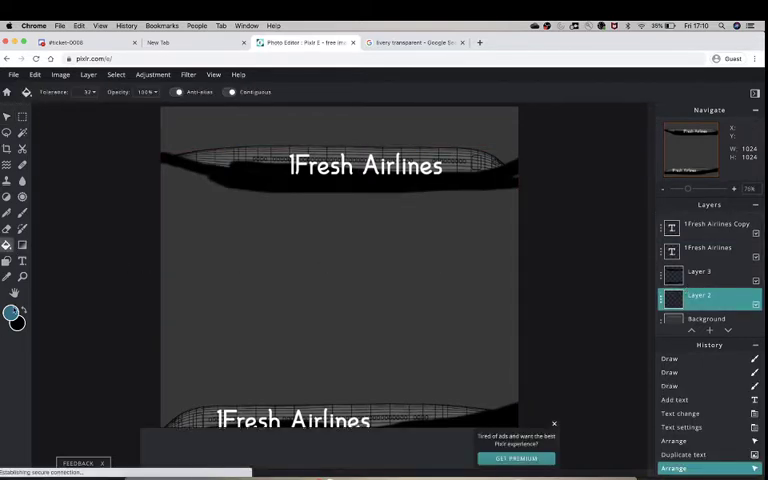
- Fill the livery background on Layer 1 with a teal shade behind both Fresh Airlines captions
click(16, 312)
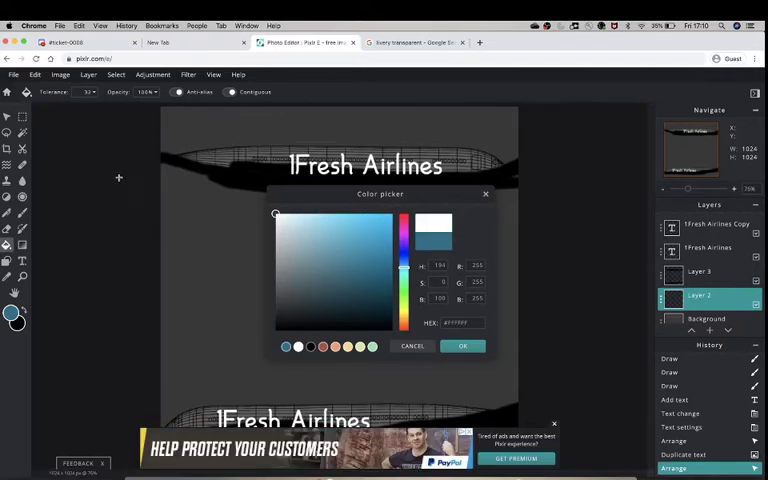
click(346, 236)
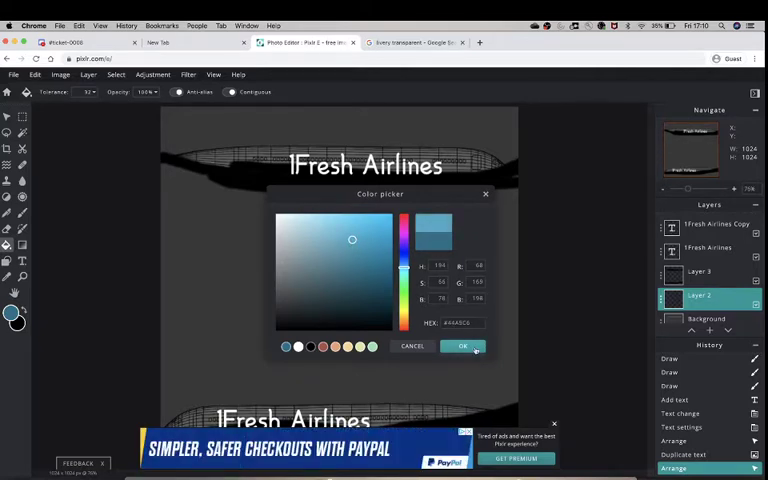
click(464, 346)
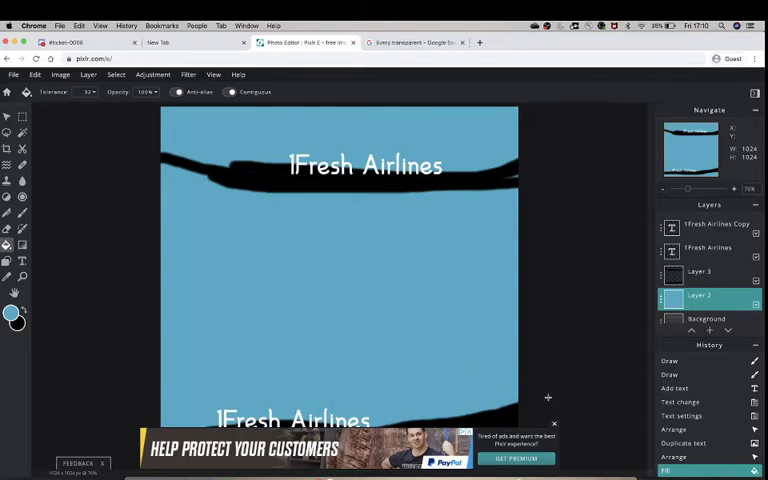
click(556, 424)
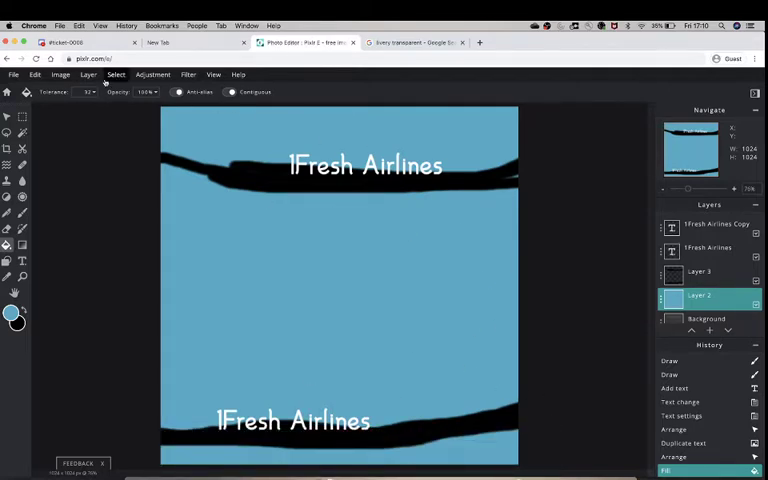
click(16, 76)
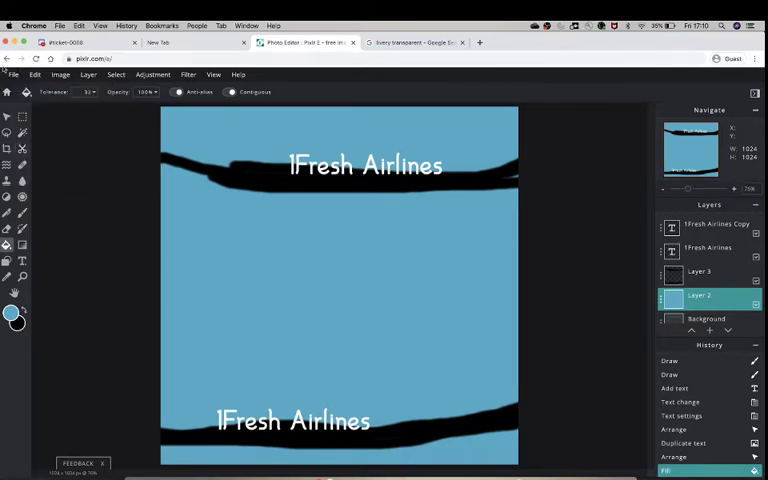
mouse_move(534, 312)
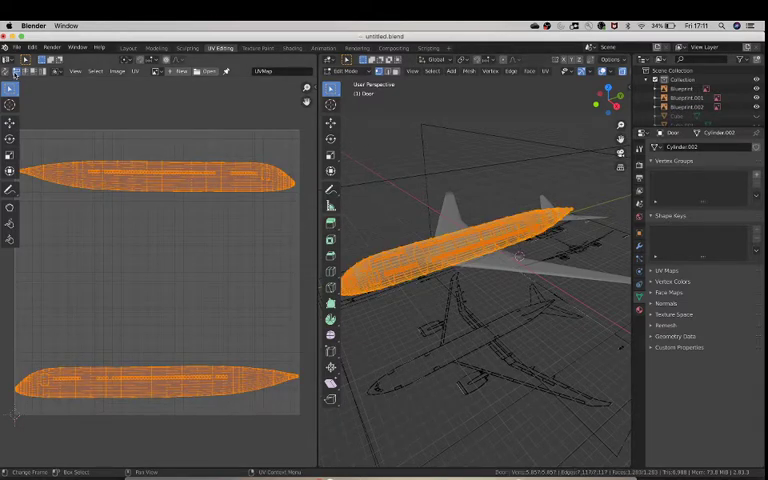
- Switch the UV Editor area to the Shader Editor and toggle the fuselage into Edit Mode
click(10, 72)
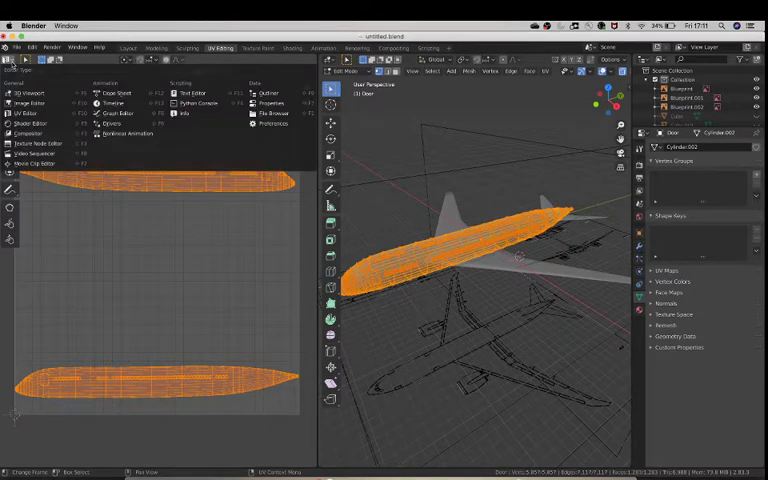
click(28, 124)
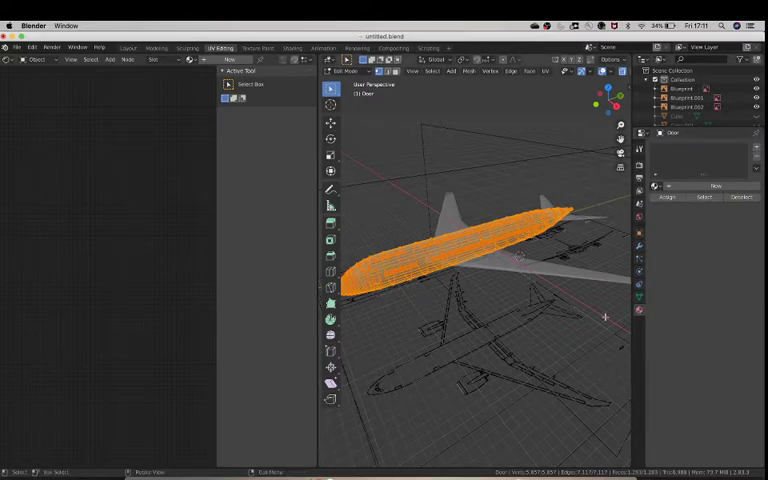
key(Tab)
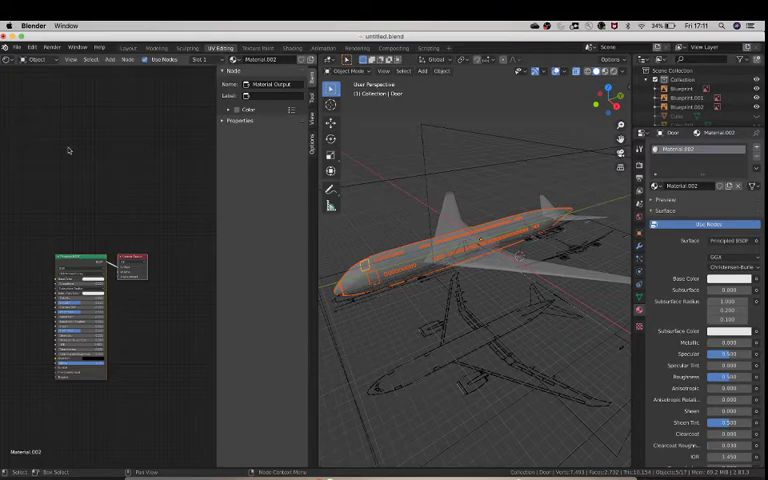
mouse_move(4, 212)
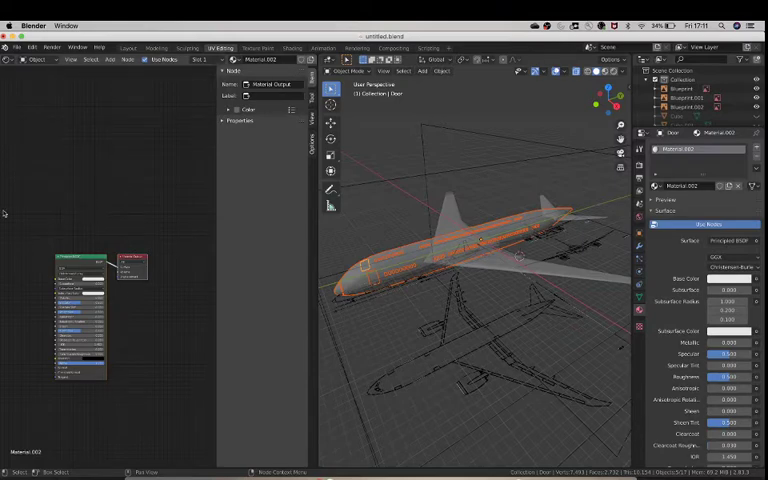
click(124, 60)
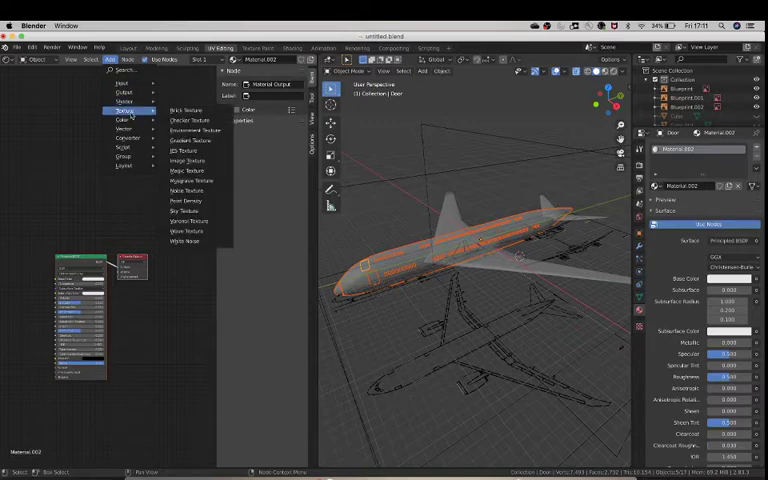
click(188, 160)
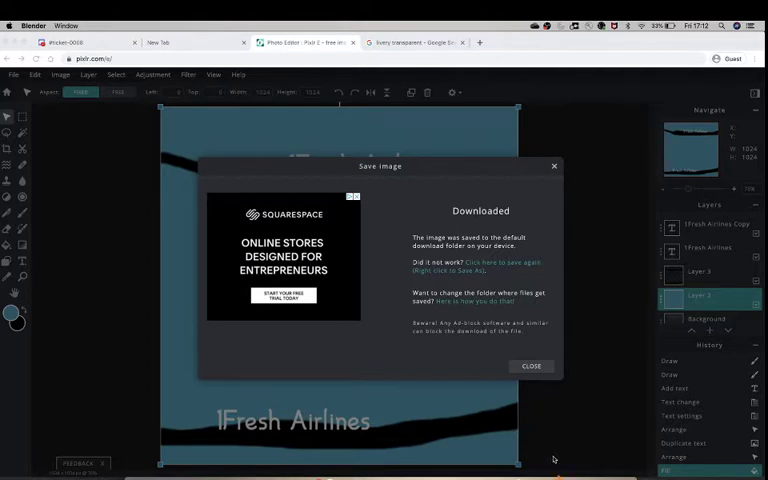
mouse_move(496, 398)
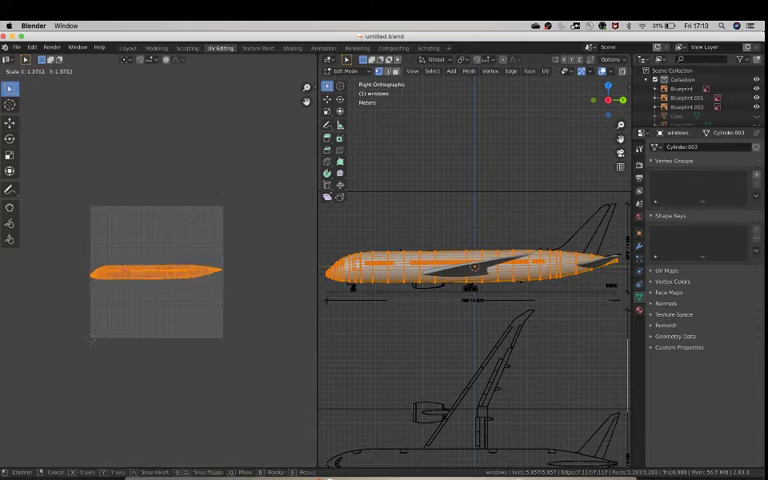
- Move the UV strip lower, align the viewport to the X side view, and Project From View the fuselage UVs
drag(156, 270, 158, 324)
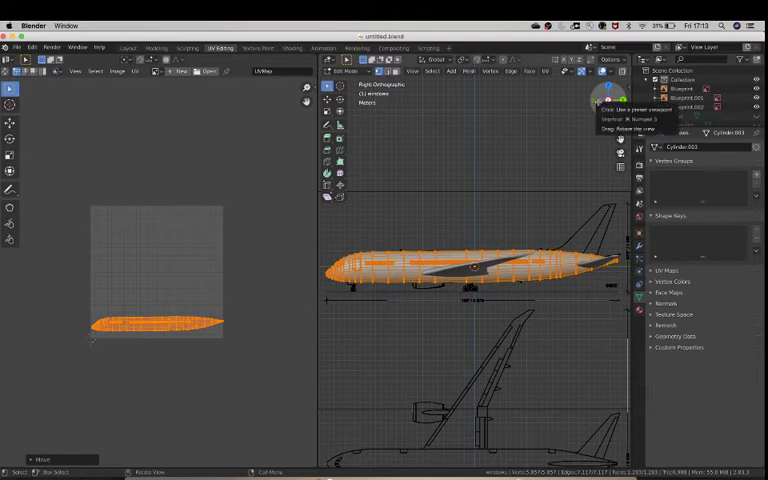
click(610, 92)
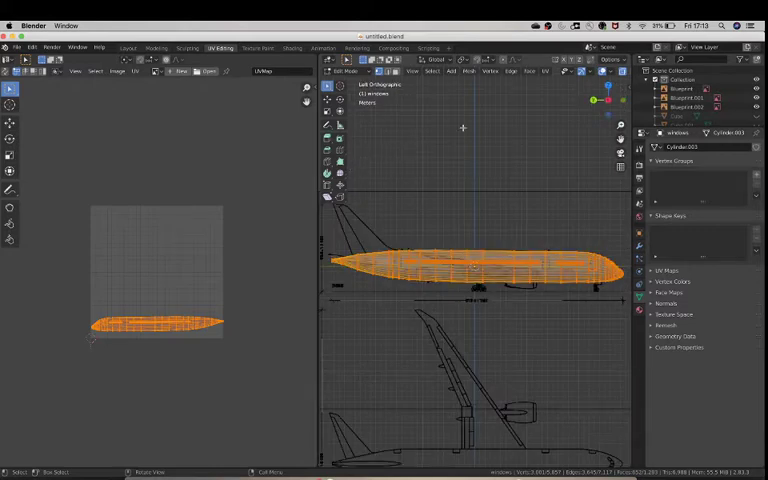
click(548, 72)
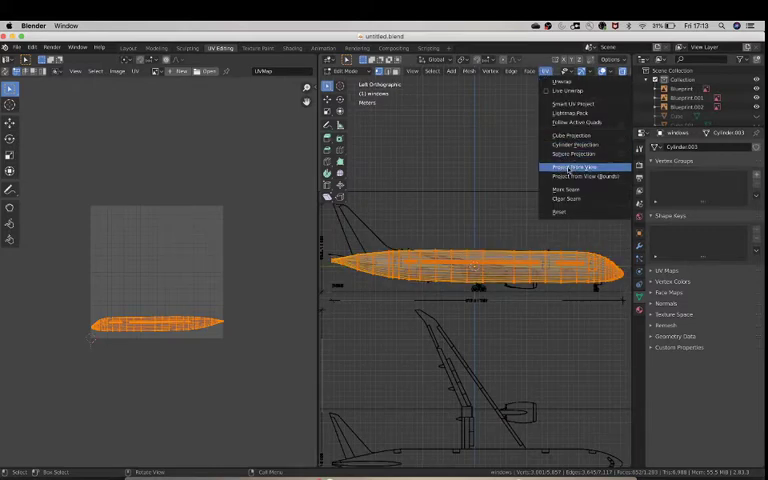
click(572, 168)
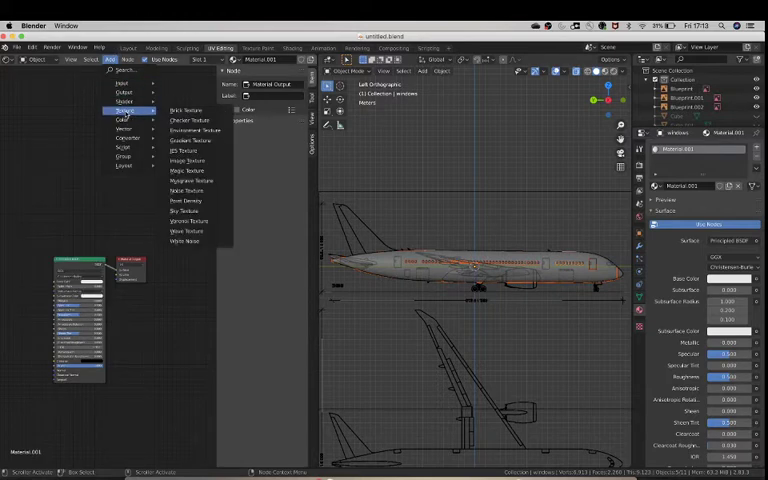
- Add an Image Texture node to the fuselage material in the Shader Editor
click(190, 164)
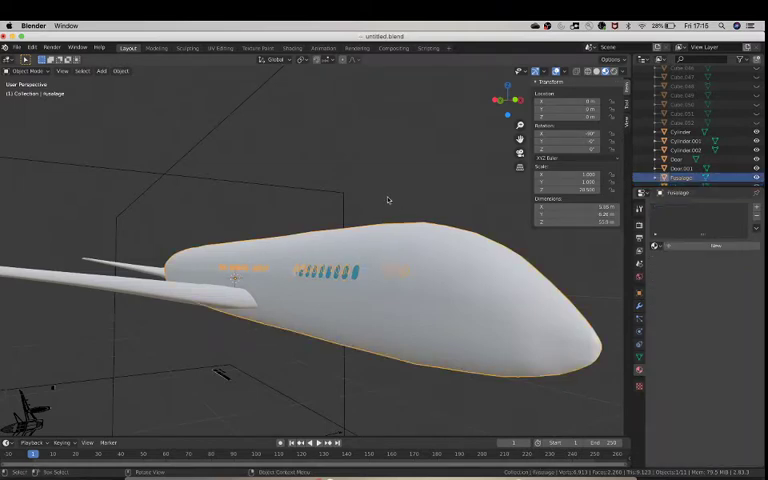
- Enter Edit Mode on the fuselage and switch to the UV Editing workspace
key(Tab)
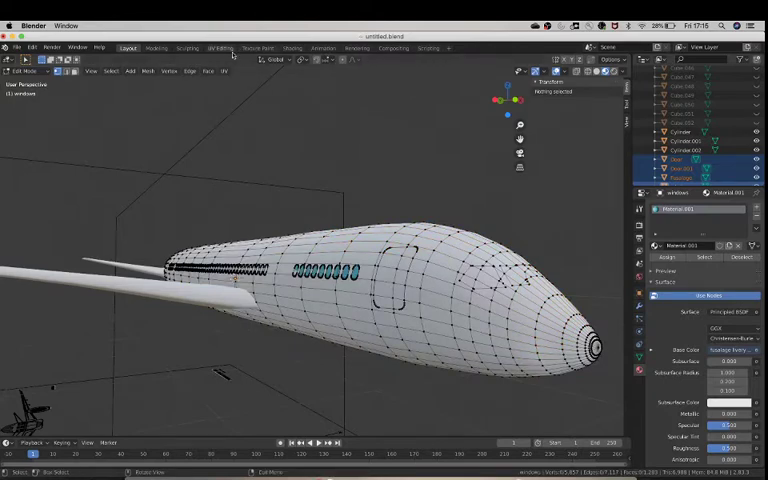
click(216, 48)
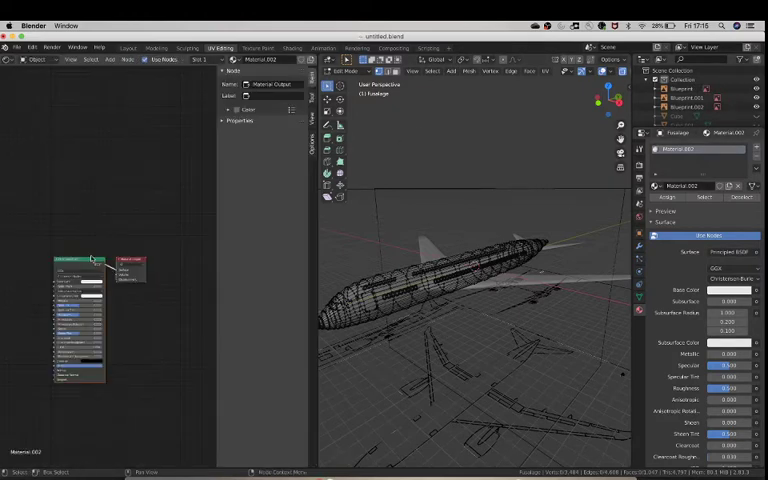
- Add an Image Texture node and load the downloaded Fresh Airlines livery image into it
click(110, 60)
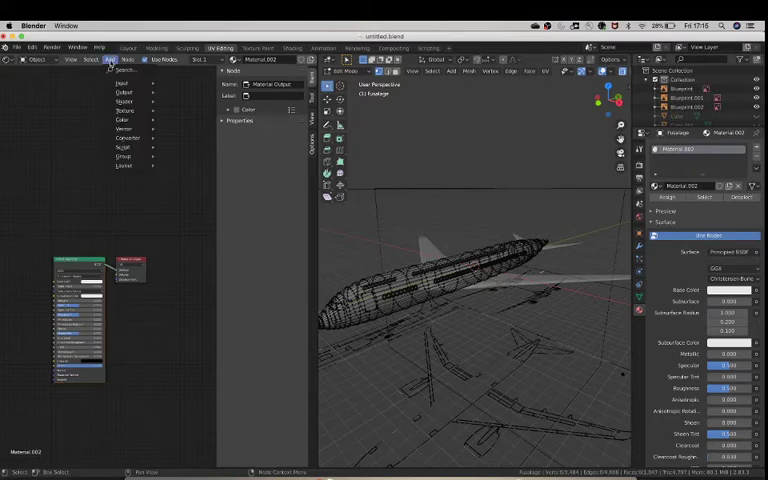
click(128, 110)
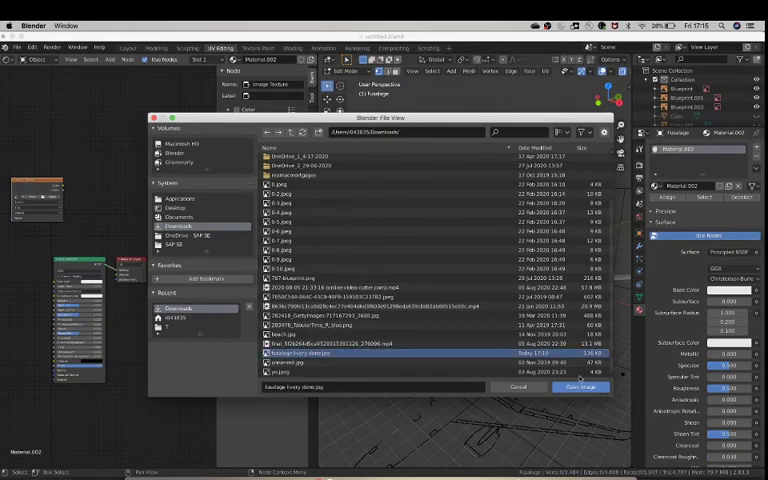
click(584, 386)
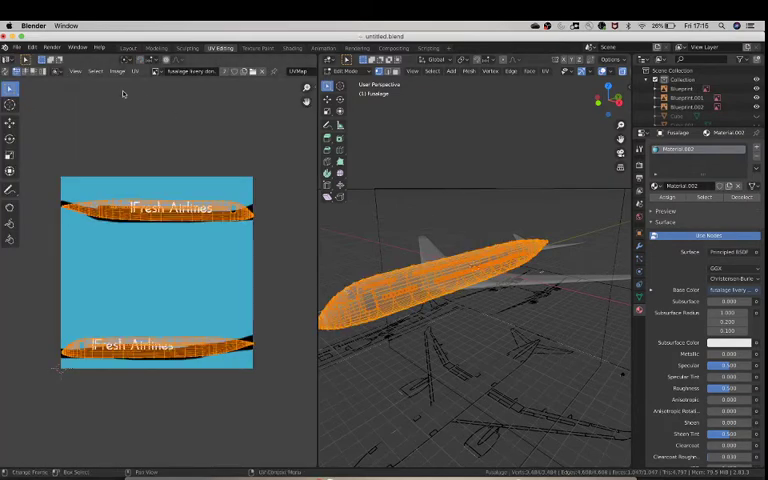
- Return to the Layout workspace to see the teal livery wrapped on the fuselage
click(14, 48)
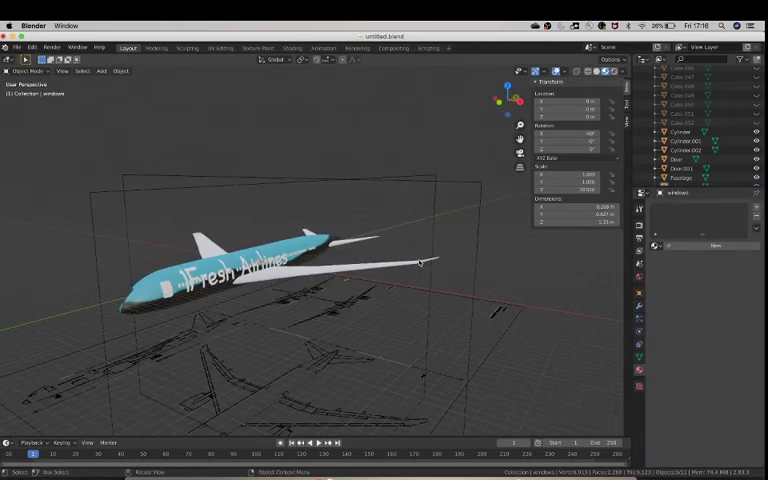
mouse_move(464, 296)
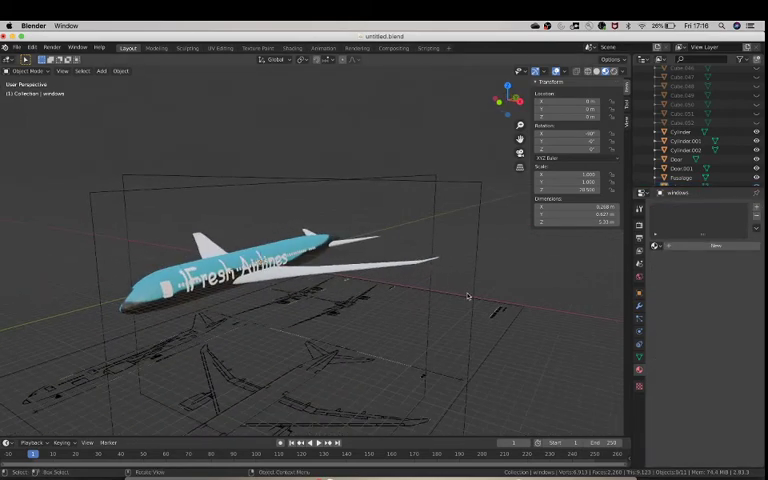